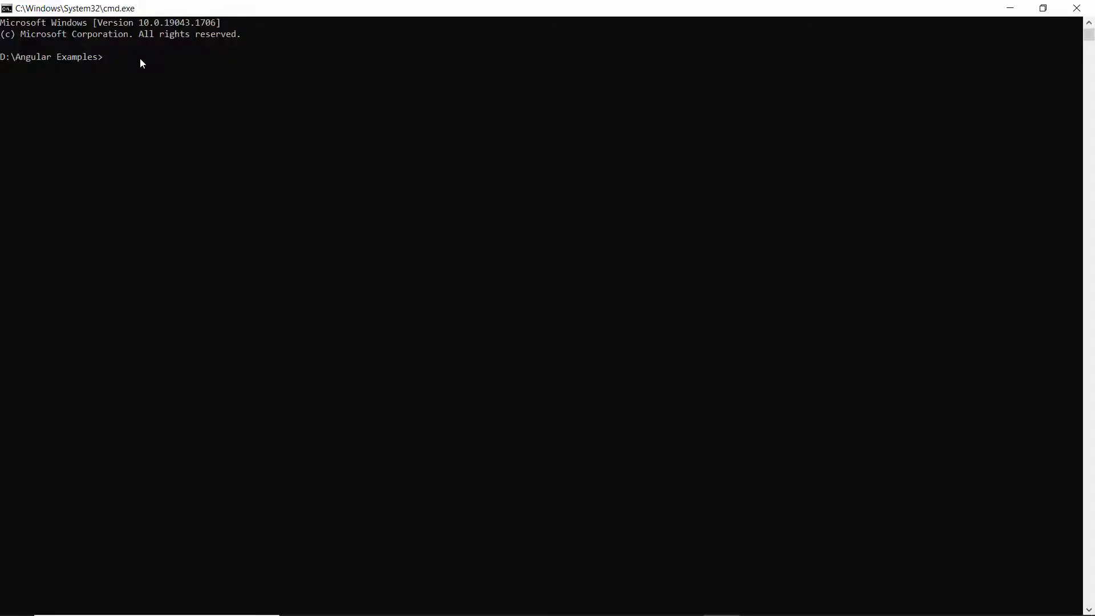
{"action": "type", "text": "npm i"}
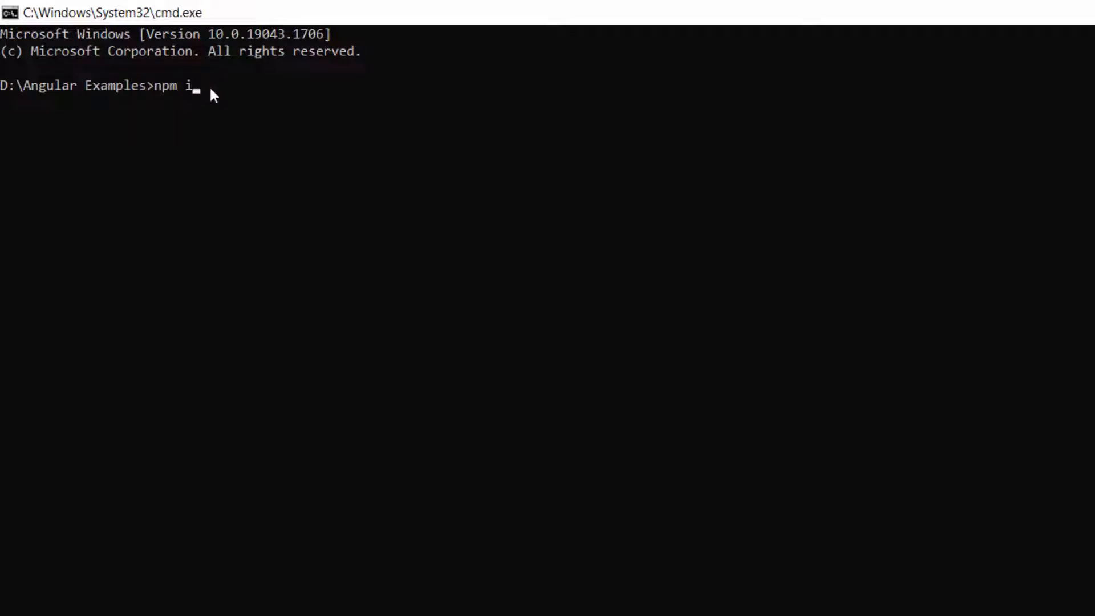
{"action": "type", "text": "nstall"}
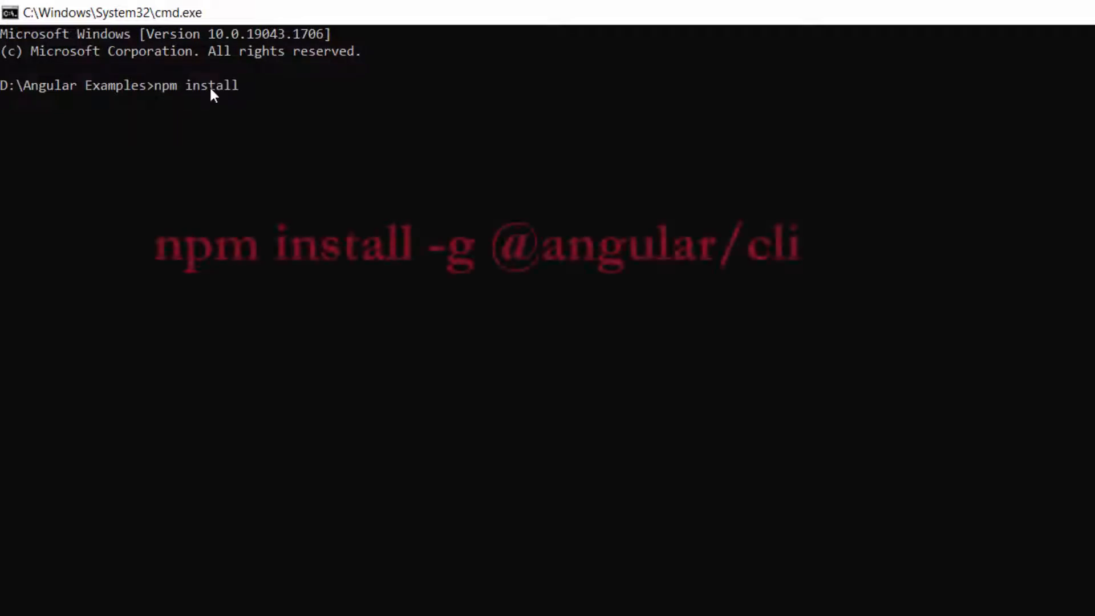
{"action": "type", "text": "-g @angular"}
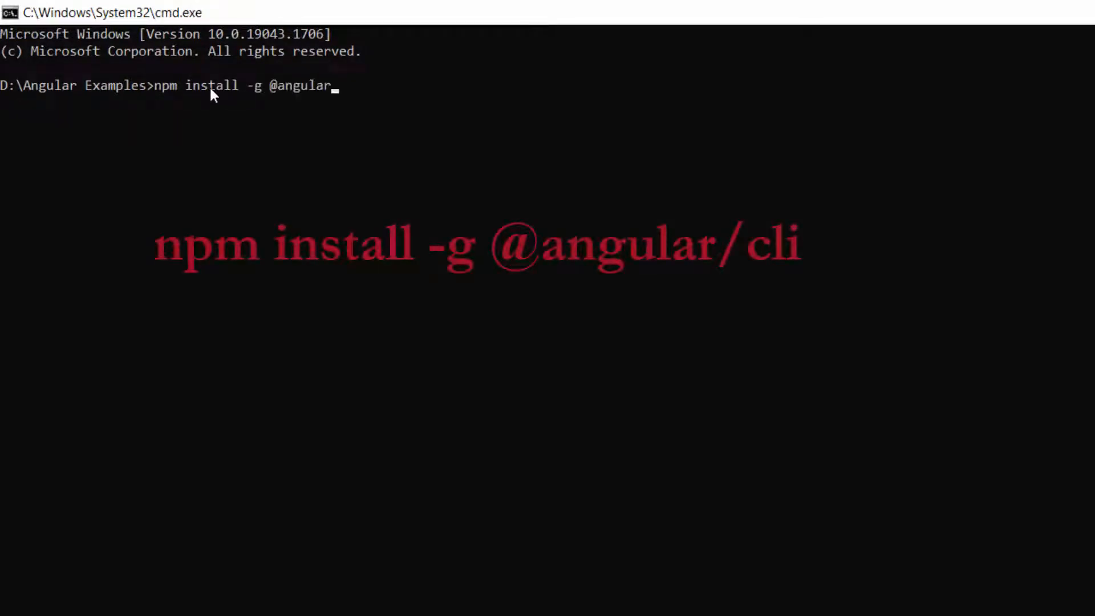
{"action": "type", "text": "/cli"}
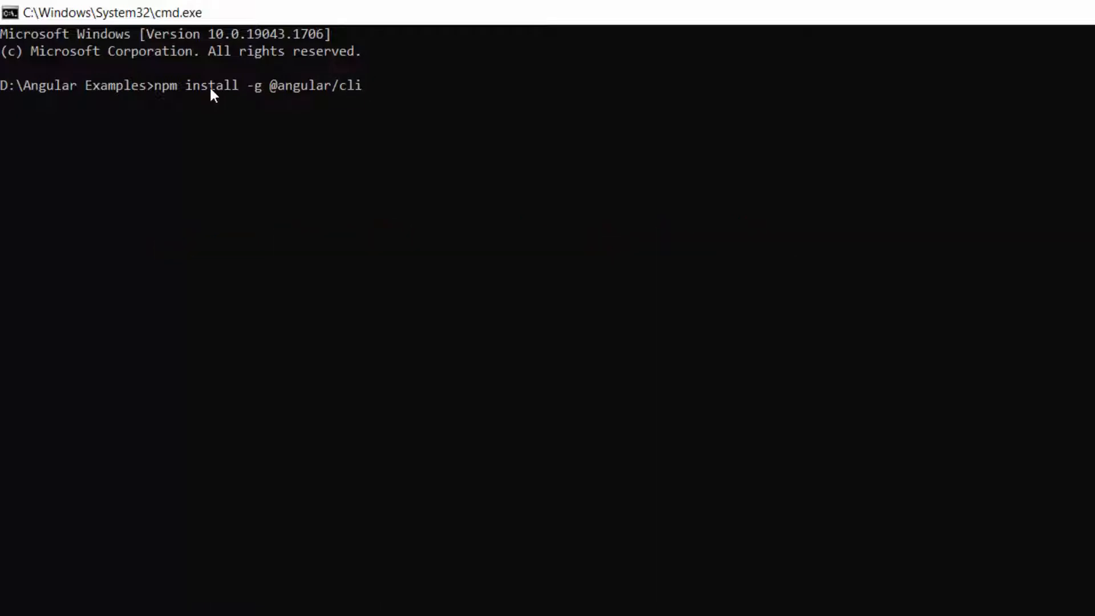
{"action": "key", "text": "Backspace"}
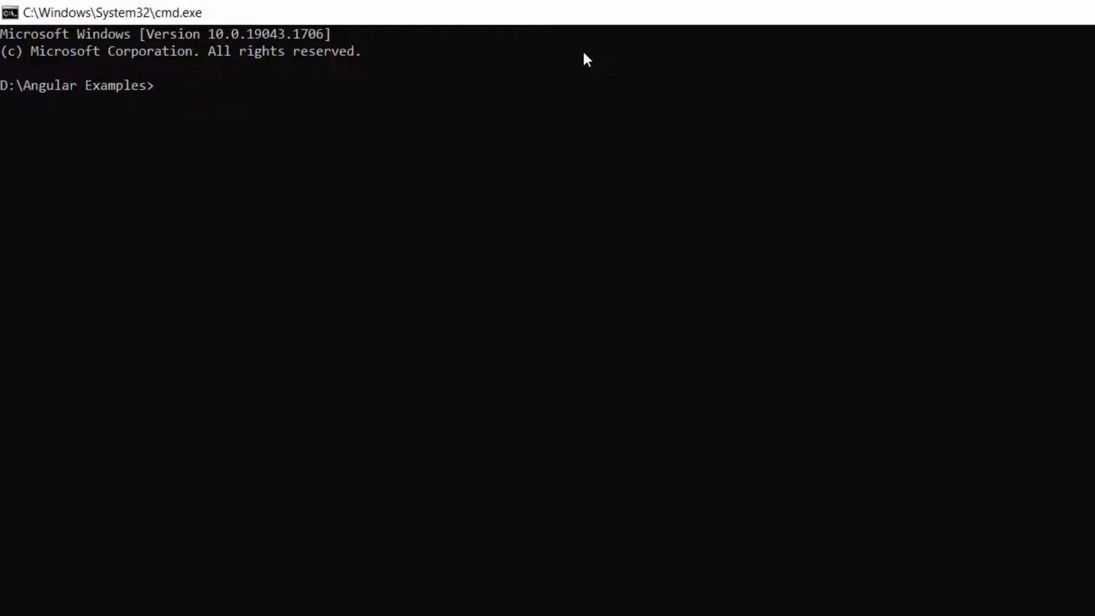
Run ng new angular-tabs to generate the project with routing and CSS.
{"action": "type", "text": "ng new"}
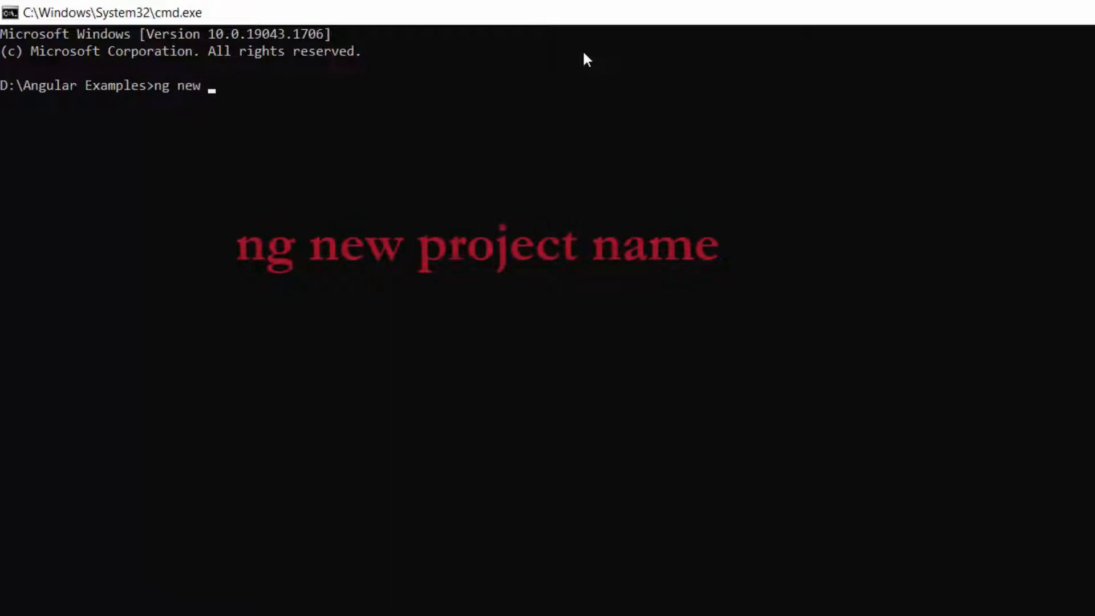
{"action": "type", "text": "angular-tabs"}
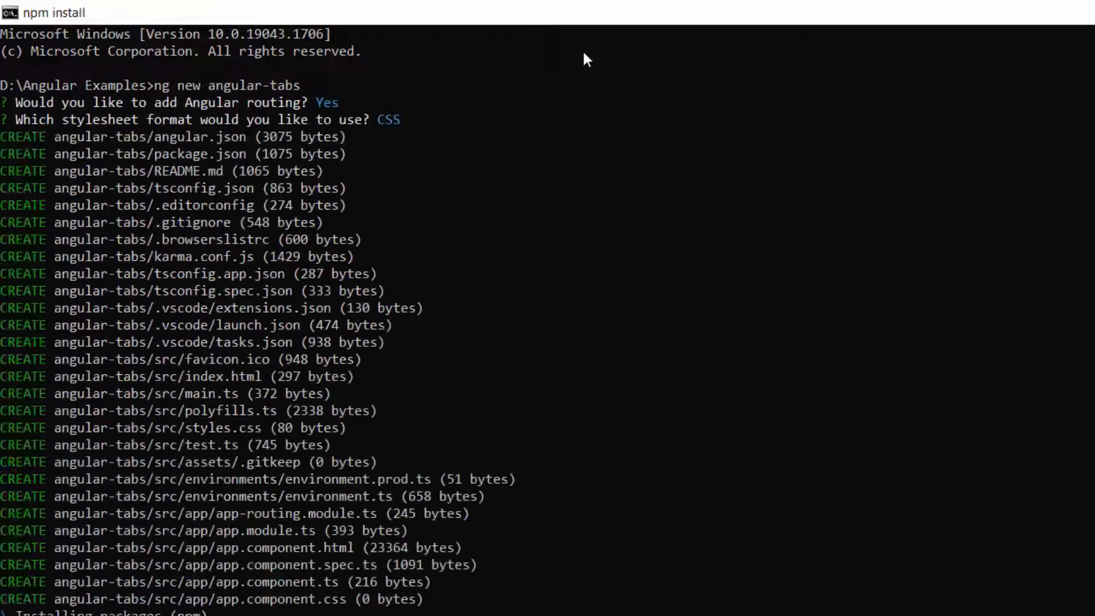
{"action": "scroll", "scroll_direction": "down", "scroll_amount": 3}
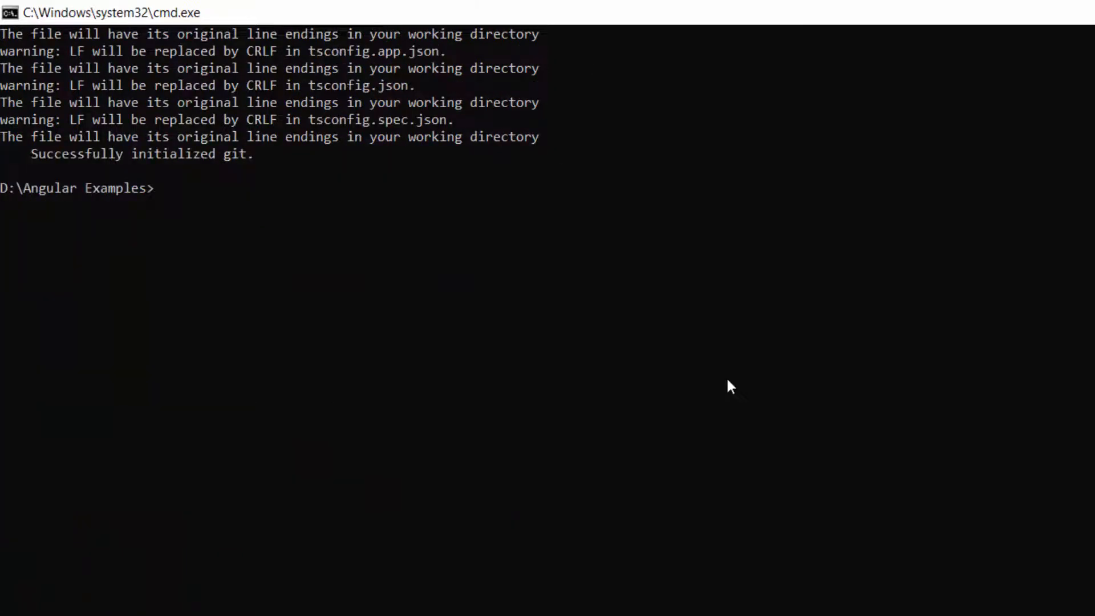
{"action": "type", "text": "cd angular-at"}
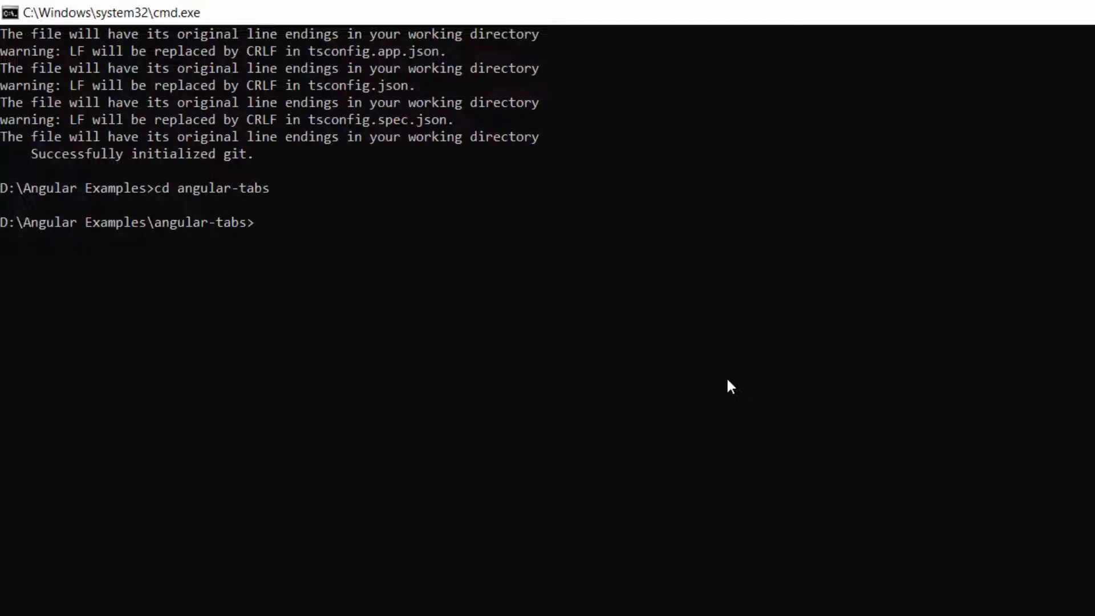
{"action": "type", "text": "n"}
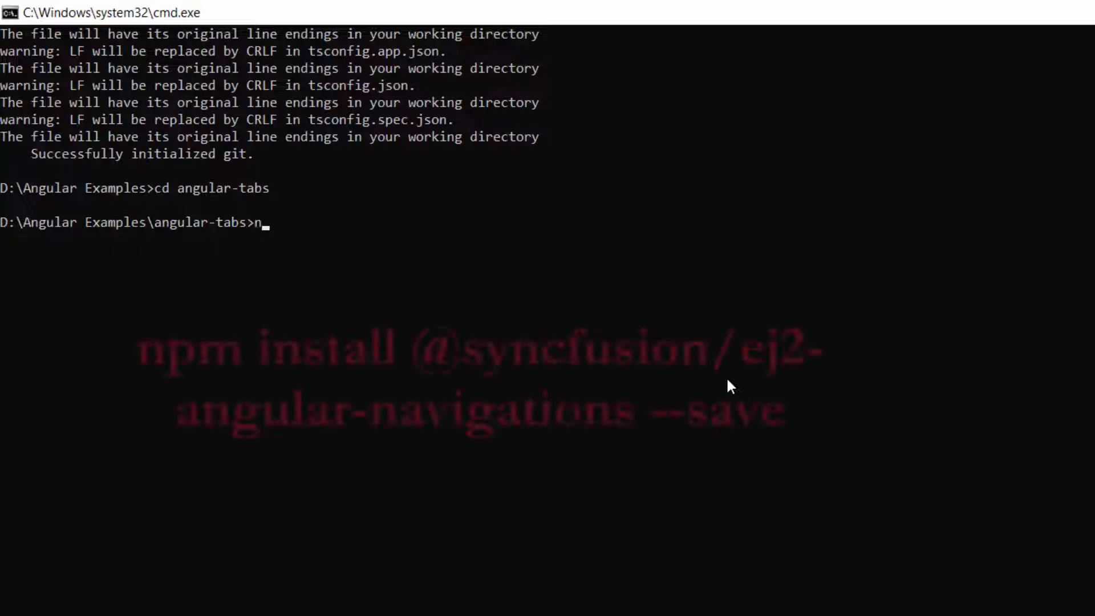
{"action": "type", "text": "pm install @syncfusion/ej2-"}
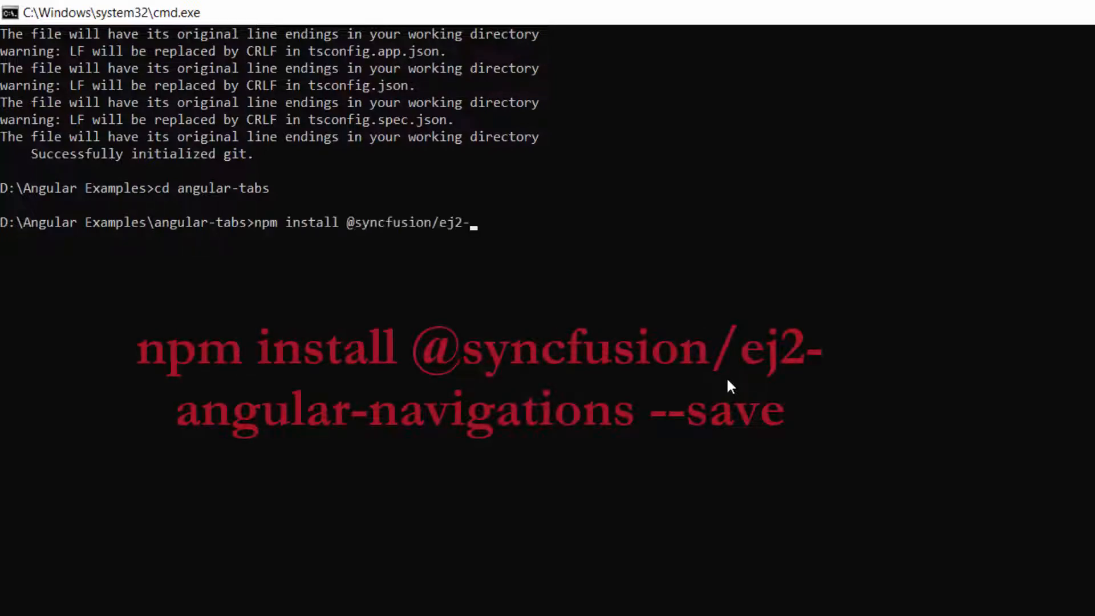
{"action": "type", "text": "angular-navigations"}
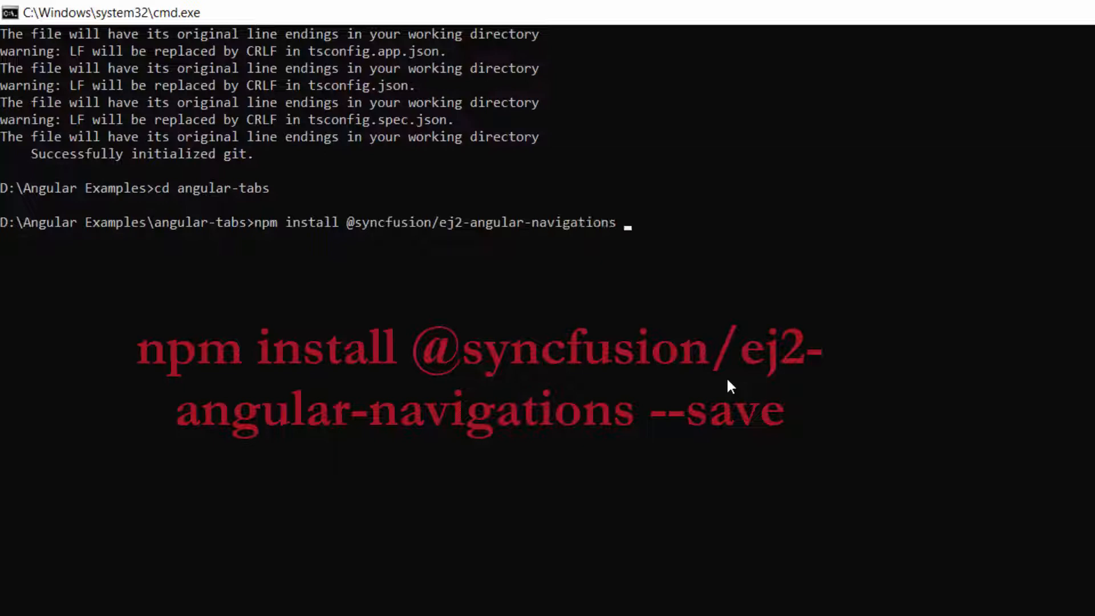
{"action": "type", "text": "--save"}
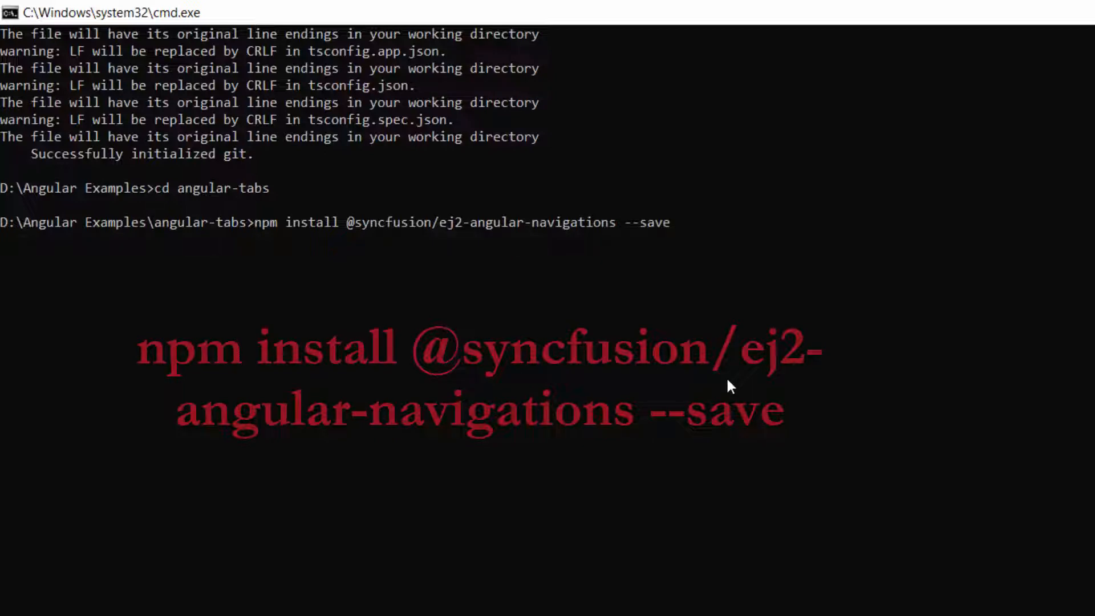
{"action": "key", "text": "Return"}
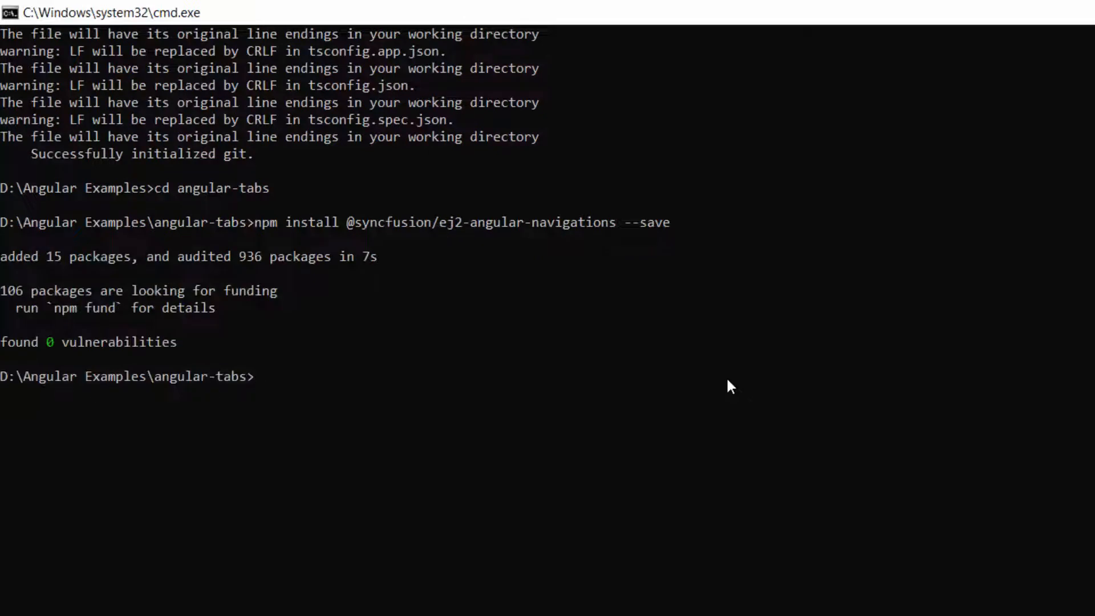
{"action": "type", "text": "Code"}
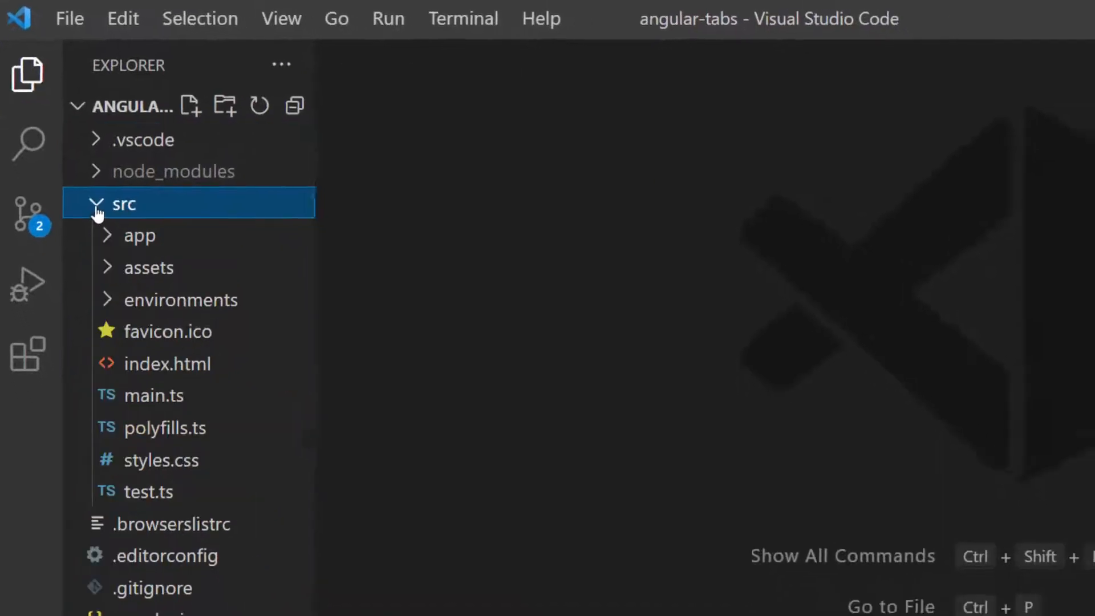
{"action": "left_click", "coordinate": [139, 235]}
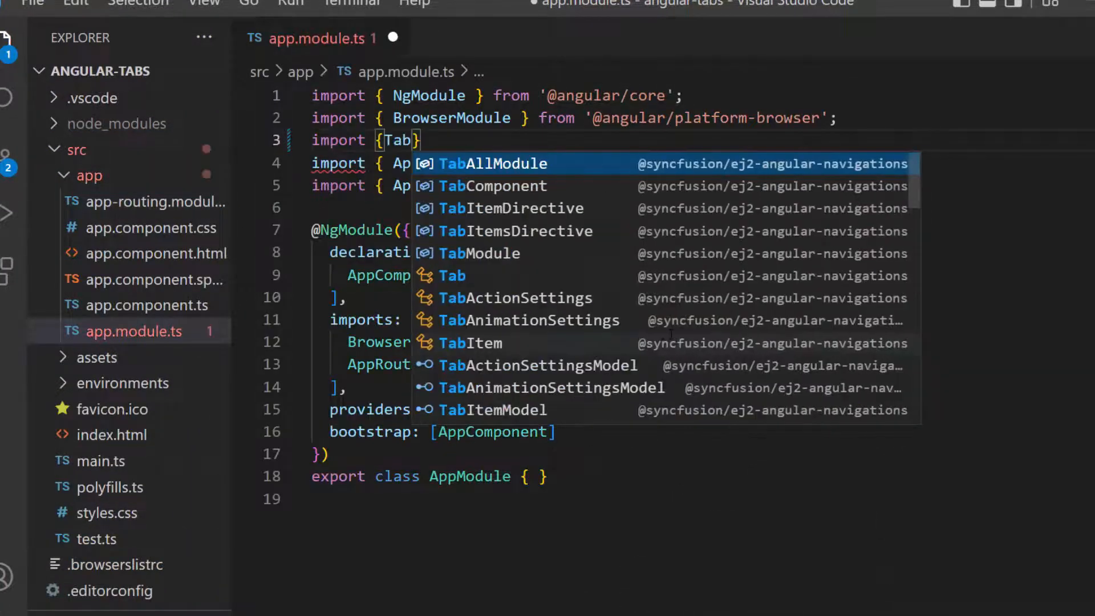
{"action": "left_click", "coordinate": [490, 253]}
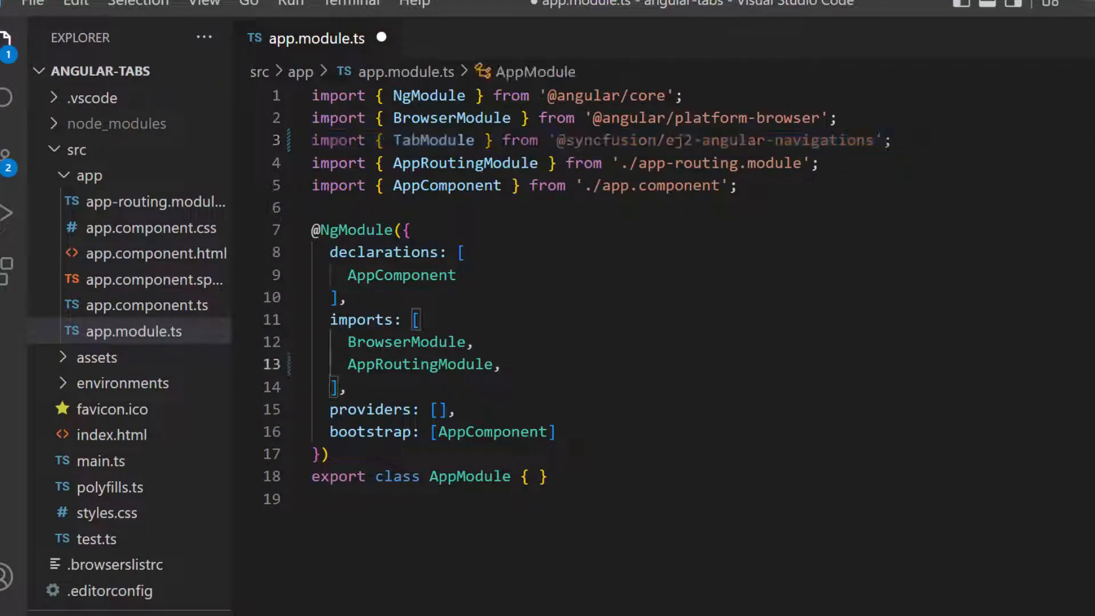
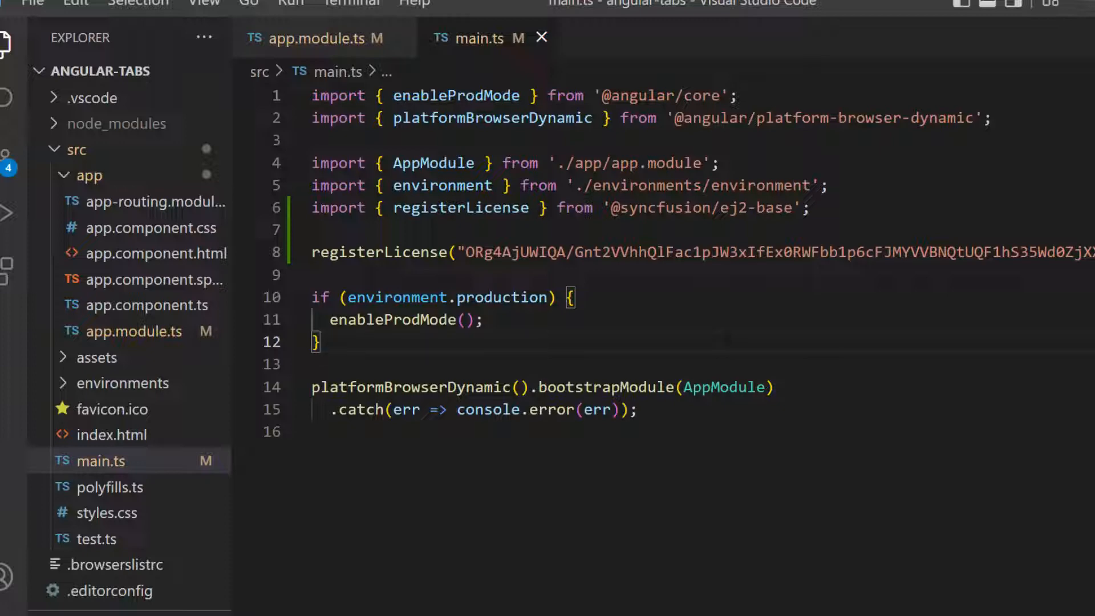
{"action": "mouse_move", "coordinate": [186, 291]}
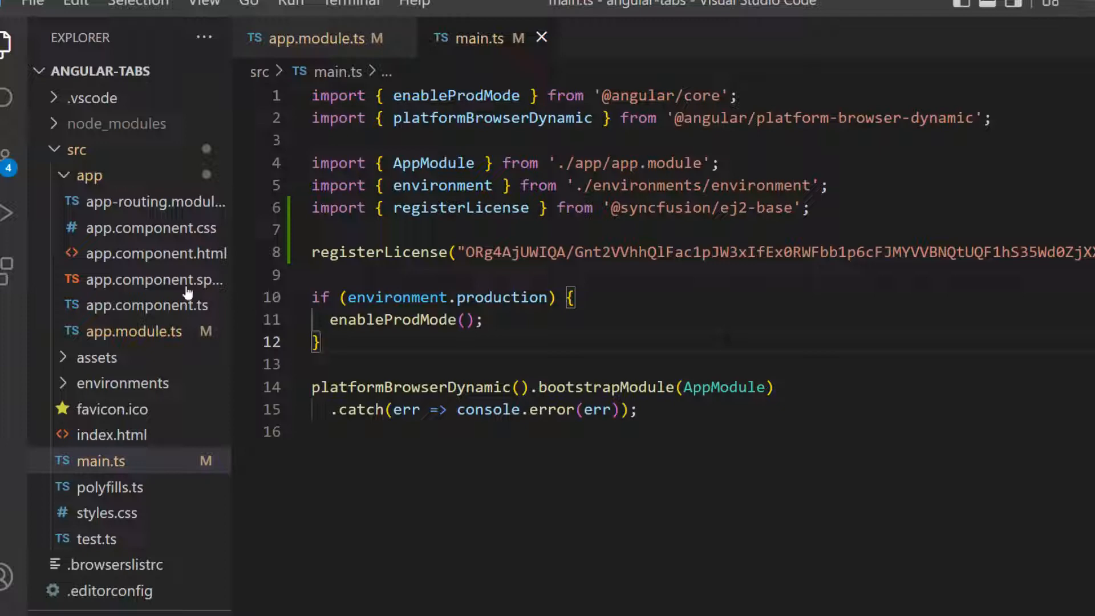
In app.component.html add an ejs-tab with e-tabitems holding two empty e-tabitem elements.
{"action": "left_click", "coordinate": [156, 253]}
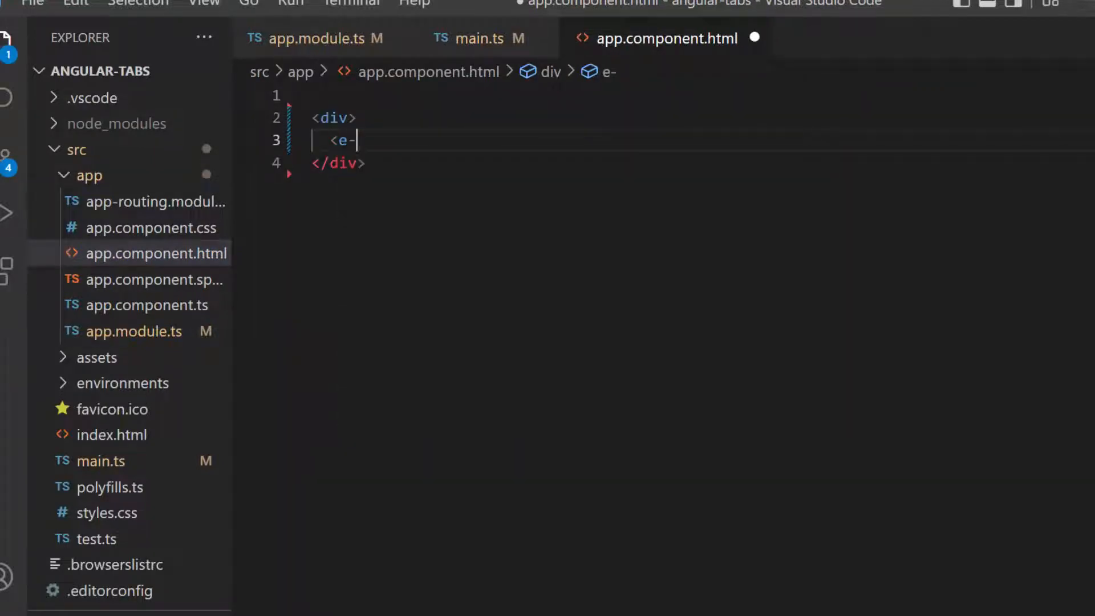
{"action": "type", "text": "js-tab>"}
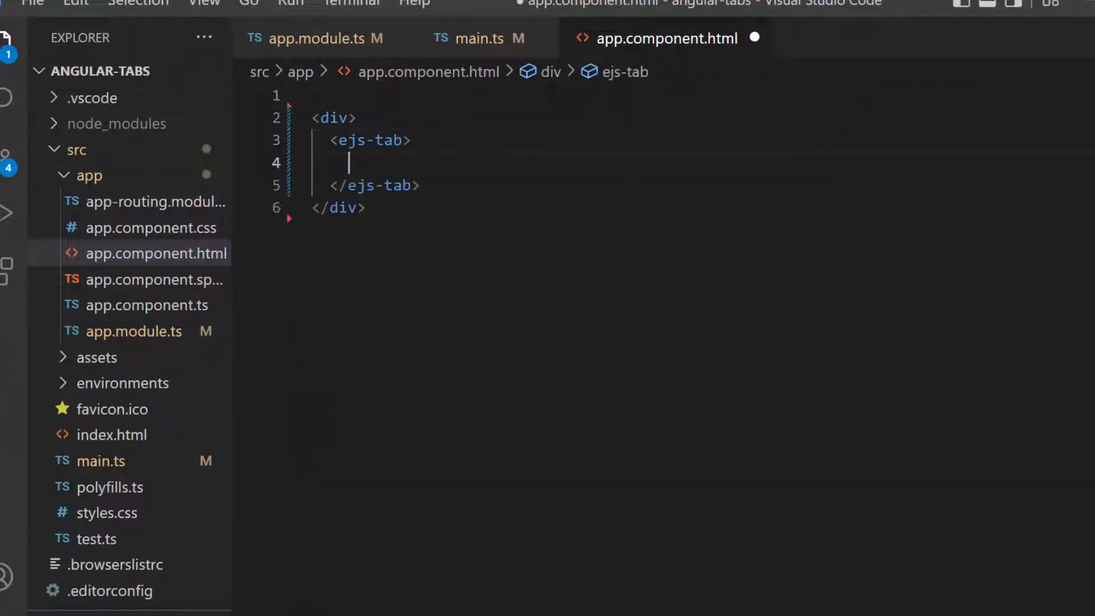
{"action": "type", "text": "<e-tabitems>"}
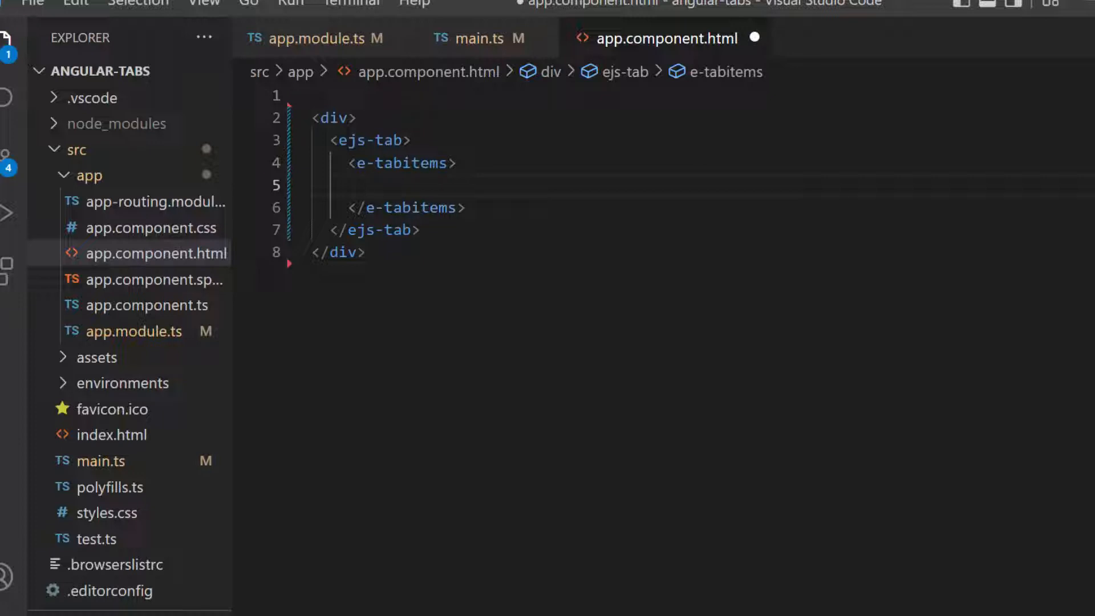
{"action": "left_click", "coordinate": [366, 185]}
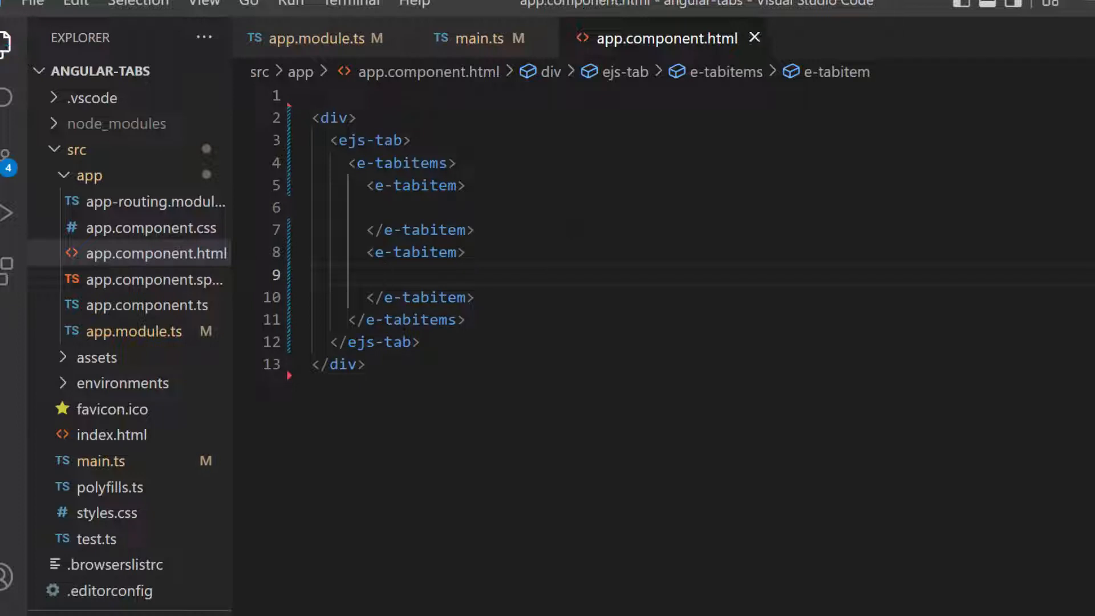
{"action": "left_click", "coordinate": [384, 275]}
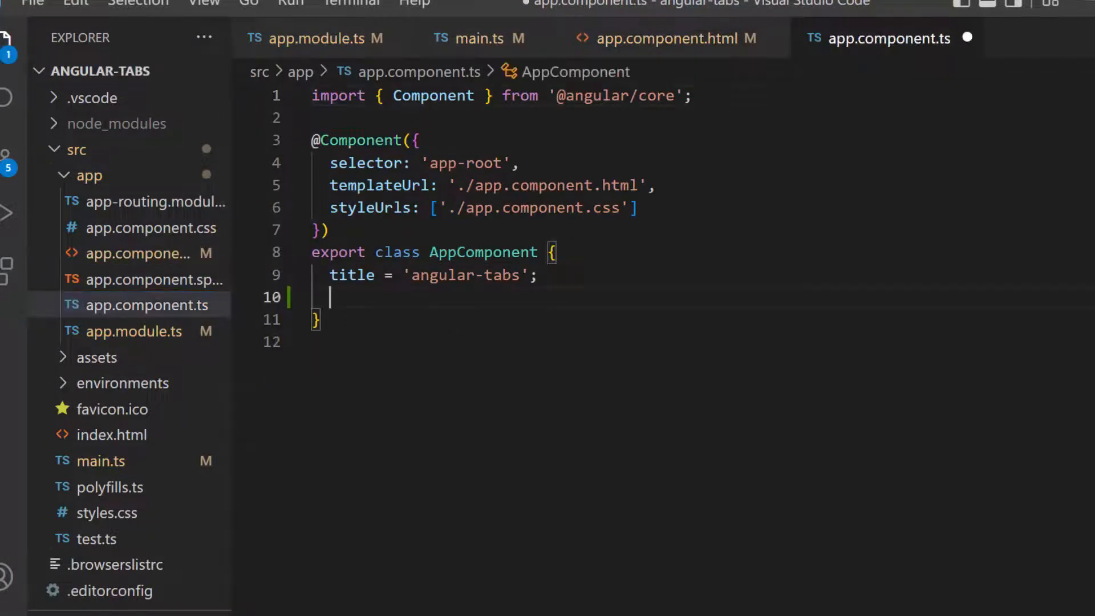
Declare tabHeaderText Object[] and tabContent string[] arrays in app.component.ts.
{"action": "type", "text": "public tabHeaderText : Object[] =[]"}
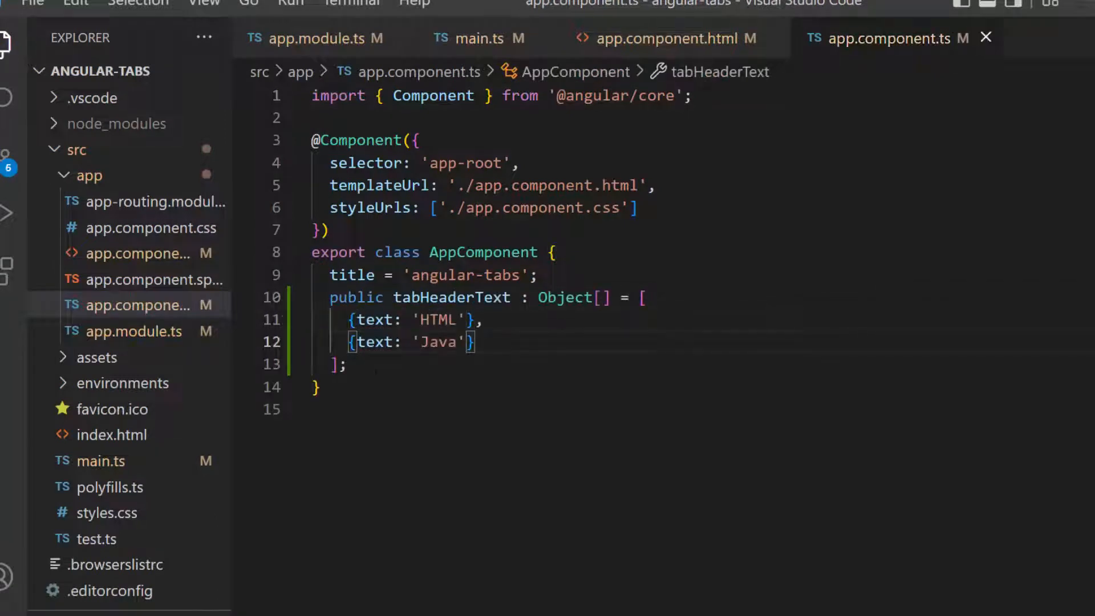
{"action": "double_click", "coordinate": [451, 296]}
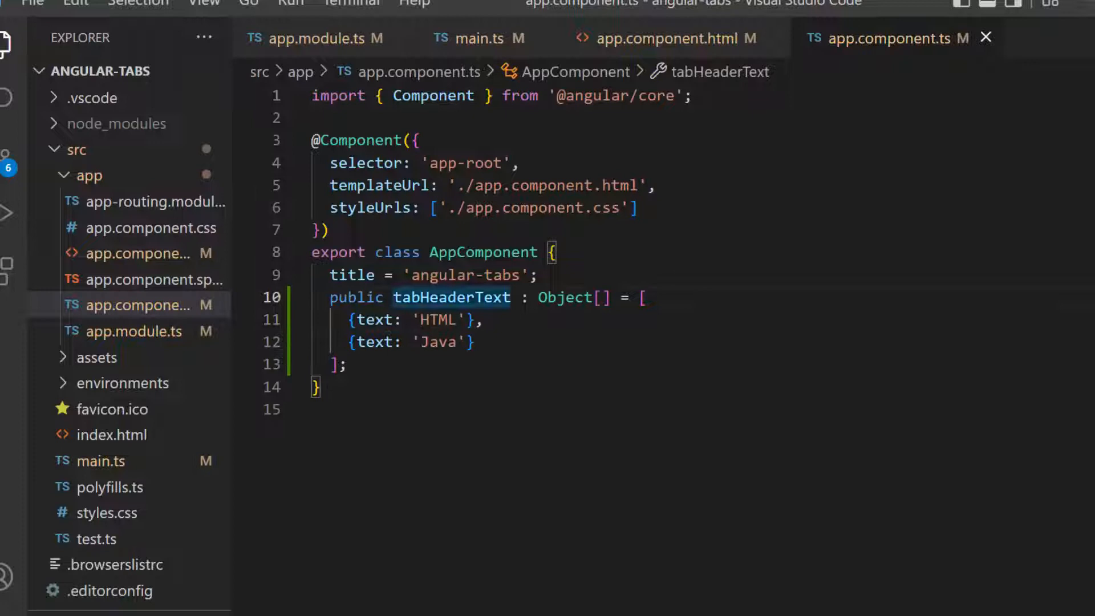
{"action": "left_click", "coordinate": [673, 39]}
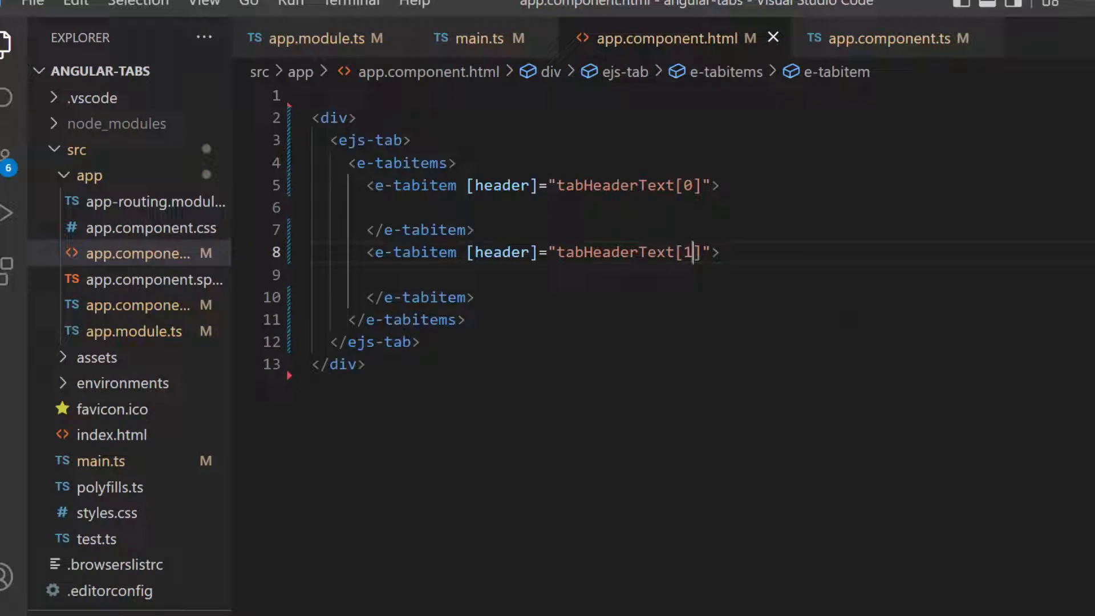
{"action": "left_click", "coordinate": [888, 39]}
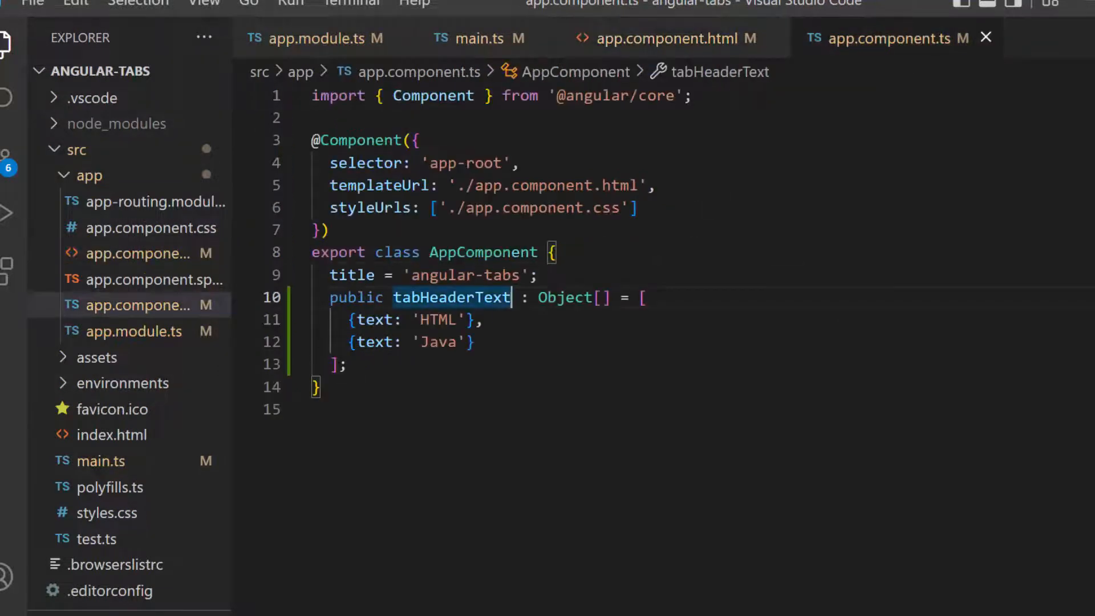
{"action": "type", "text": "public tabContent : string[] = [];"}
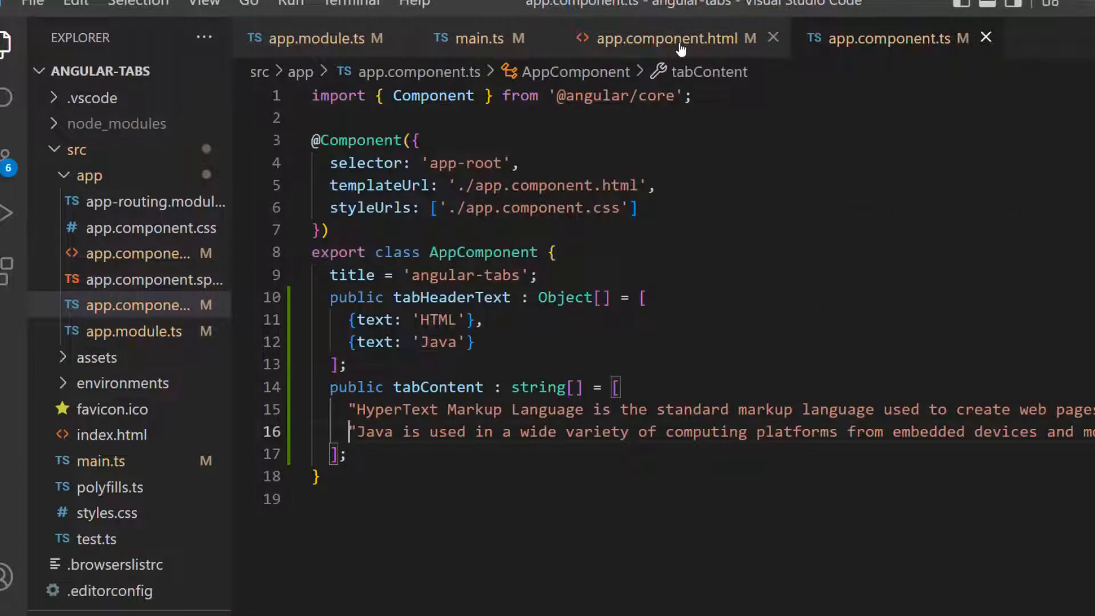
Bind [content]="tabContent[0/1]" on the tab items and set cssClass="tab_content" on ejs-tab.
{"action": "left_click", "coordinate": [673, 37]}
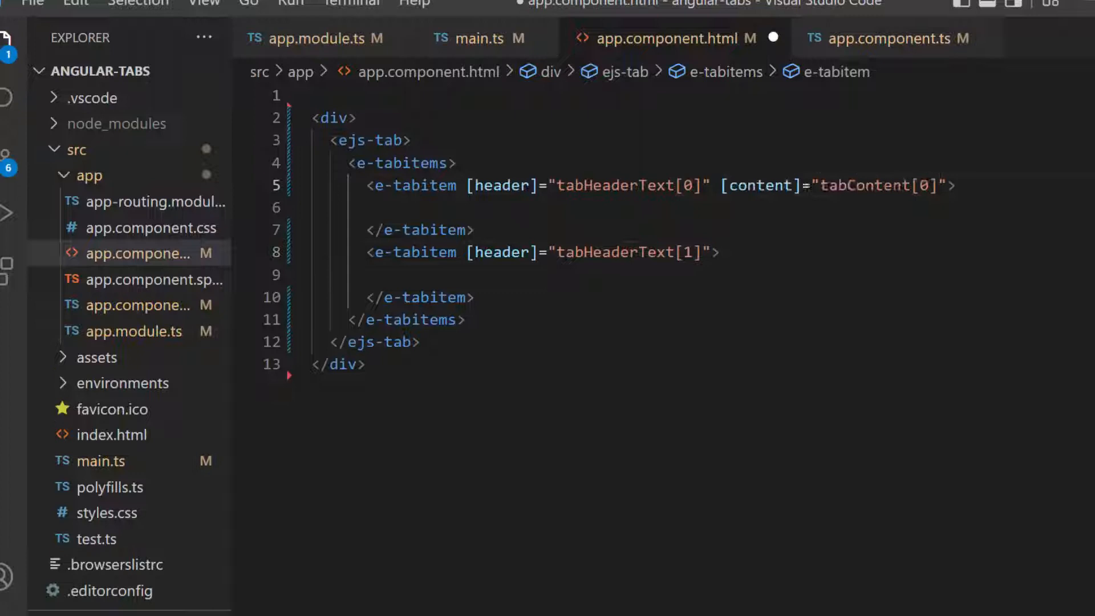
{"action": "type", "text": "[content]=\"tabContent[1]\""}
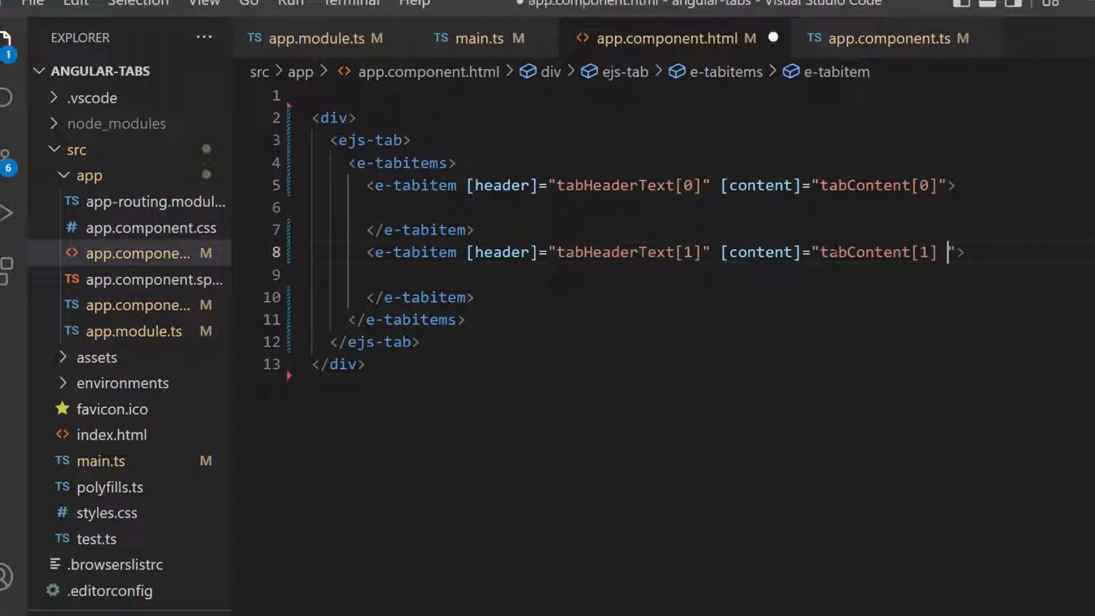
{"action": "type", "text": "cssClass=\"tab_content"}
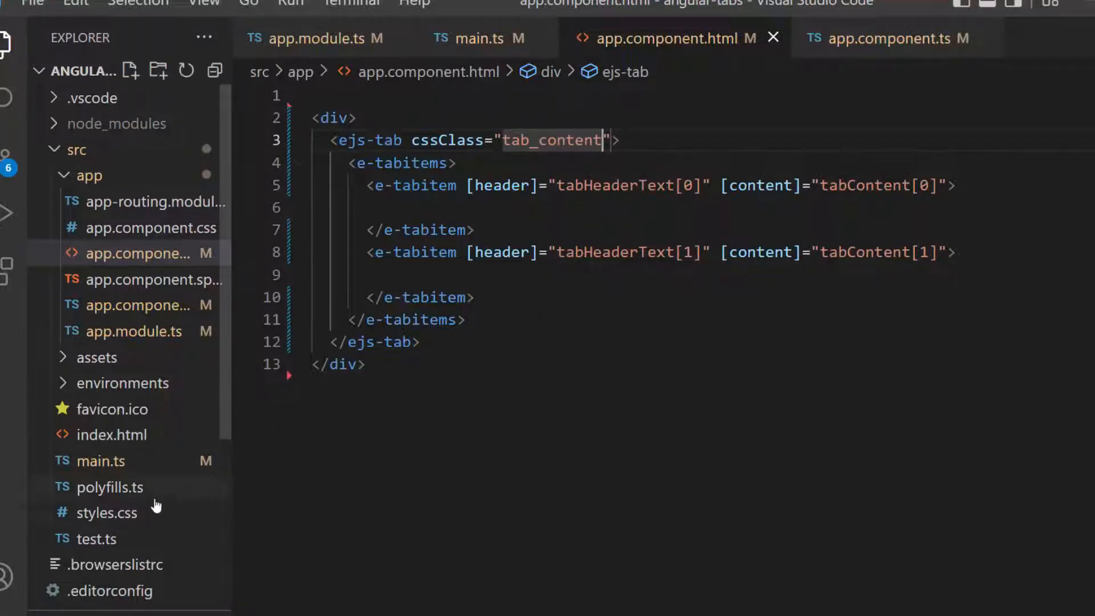
{"action": "left_click", "coordinate": [106, 512]}
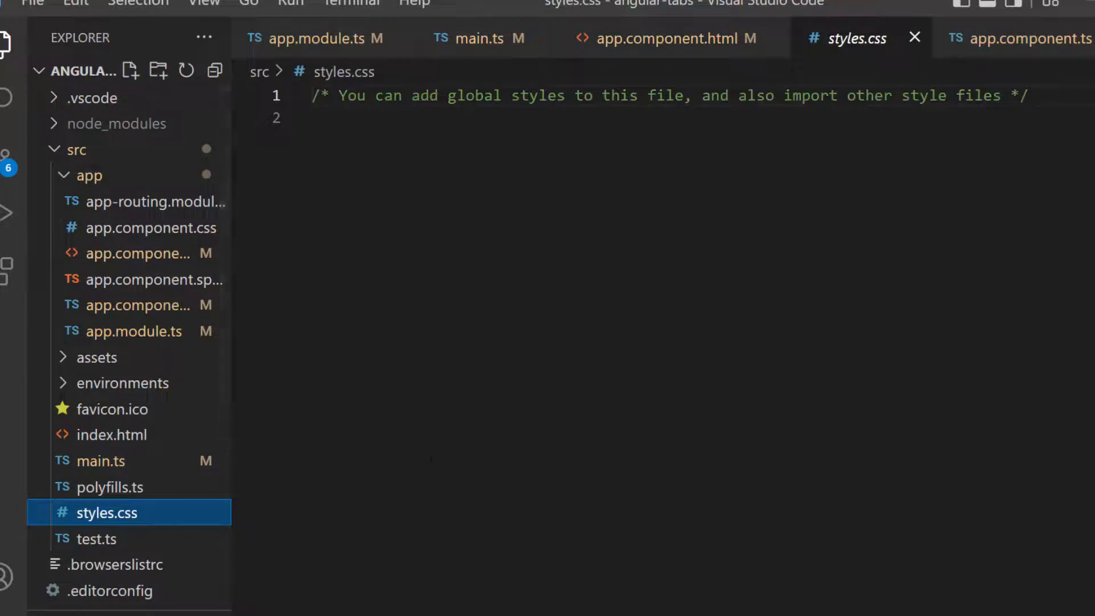
{"action": "type", "text": "@import '../node_modules/@syncfusion/ej2-base/styles/material.css';"}
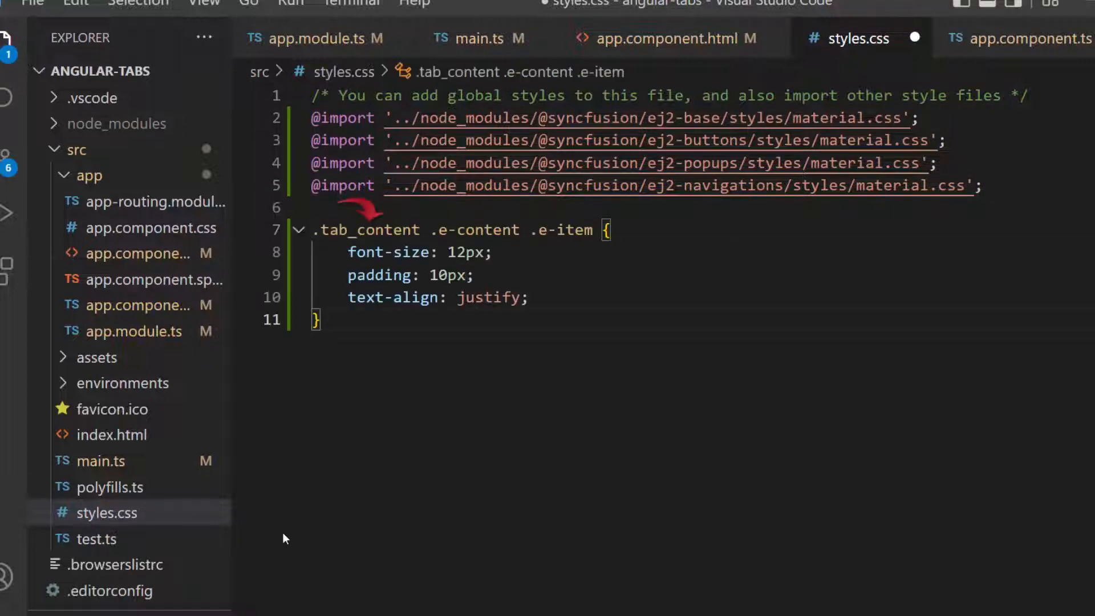
{"action": "key", "text": "ctrl+s"}
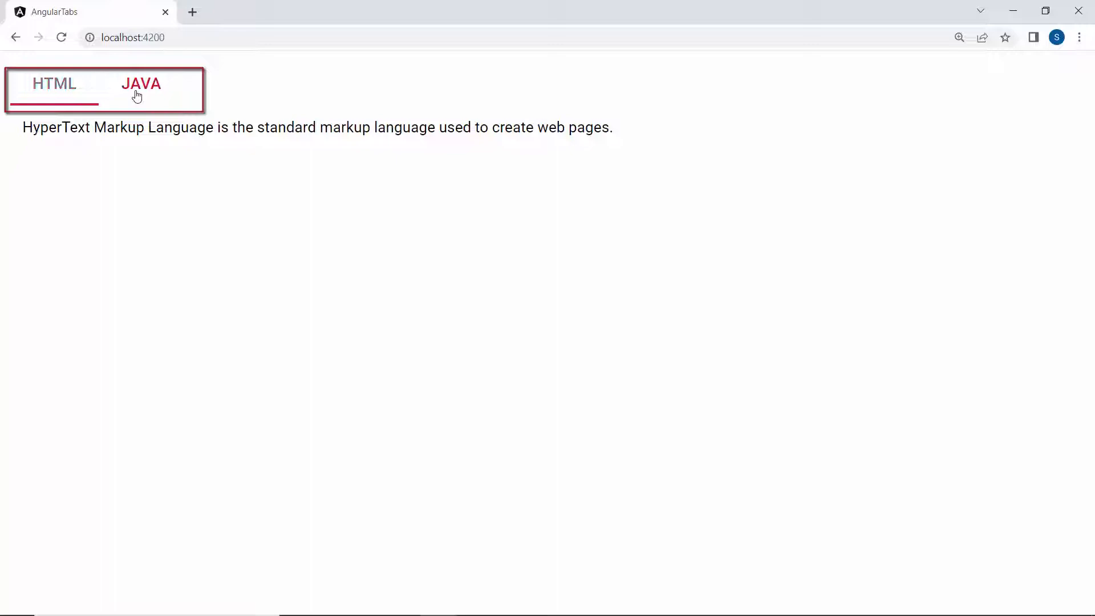
In Chrome at localhost:4200 switch to the JAVA tab to test the tabs.
{"action": "left_click", "coordinate": [140, 83]}
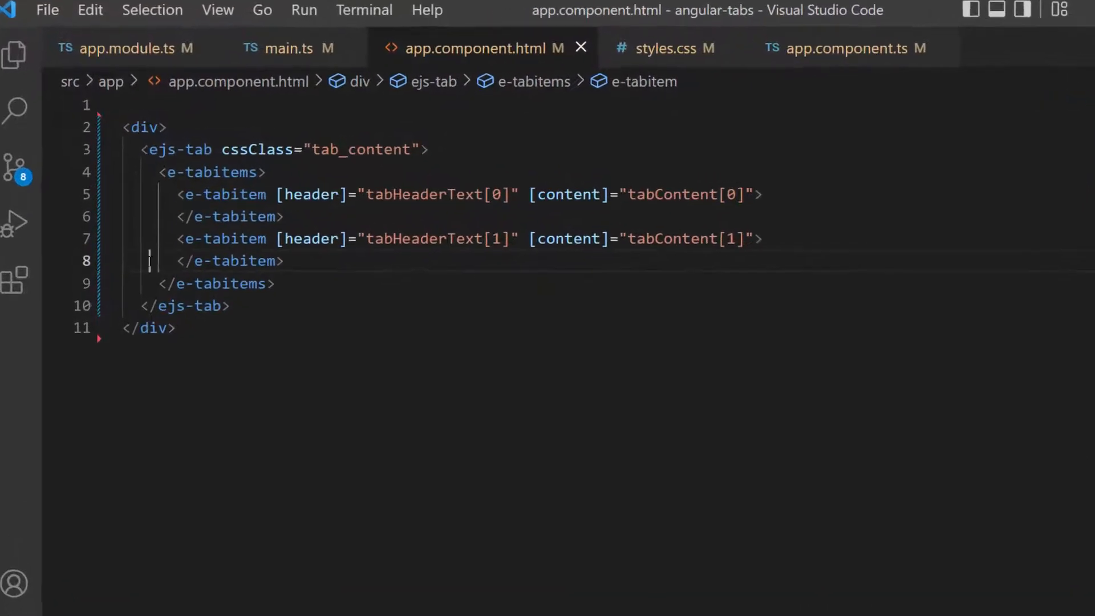
Add headerPlacement="Left" to the ejs-tab element.
{"action": "type", "text": "h"}
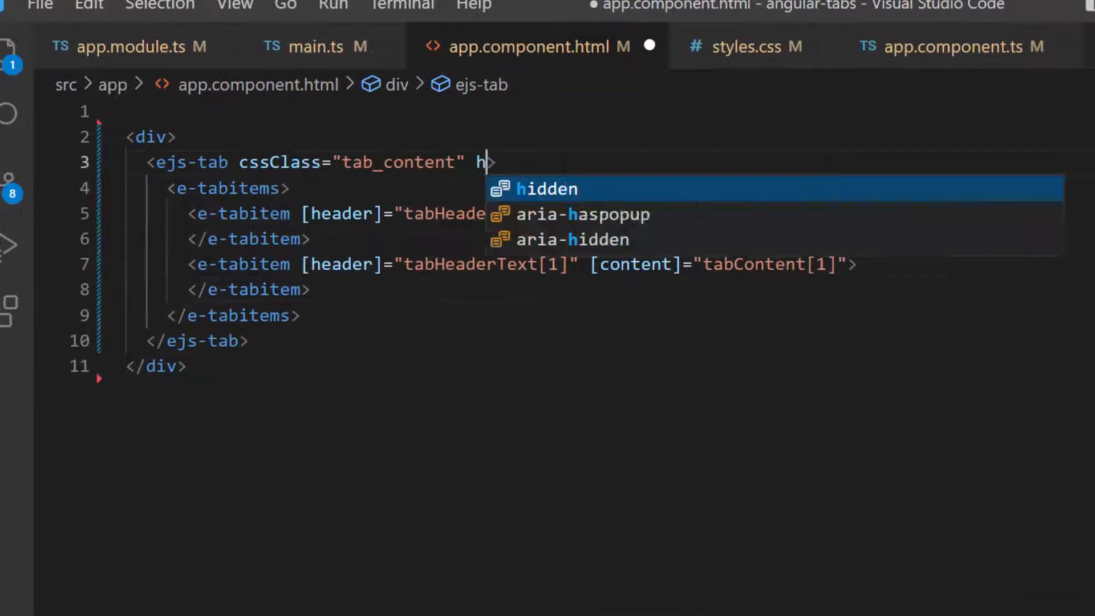
{"action": "type", "text": "eaderPlacement=\"Left\""}
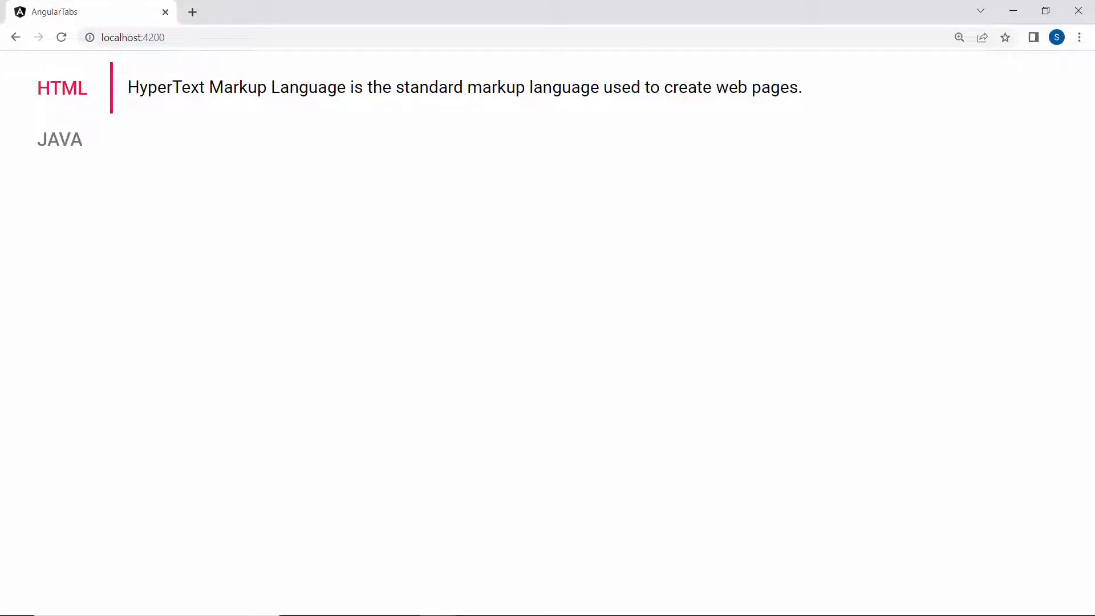
Check the left-placed headers in Chrome, then add e-fill to the tab cssClass.
{"action": "left_click", "coordinate": [59, 139]}
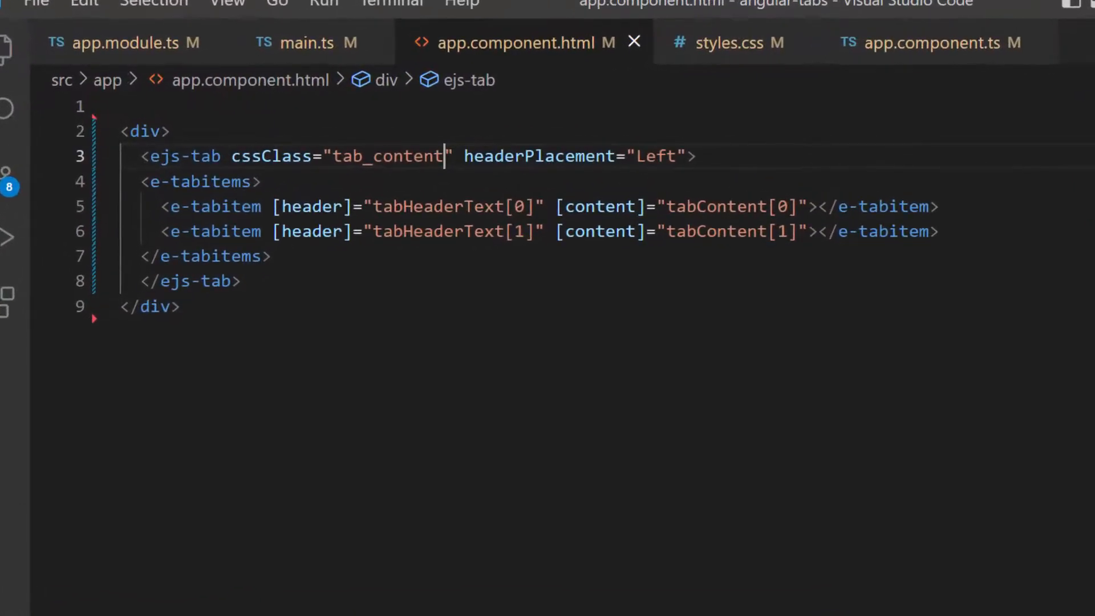
{"action": "type", "text": "e-"}
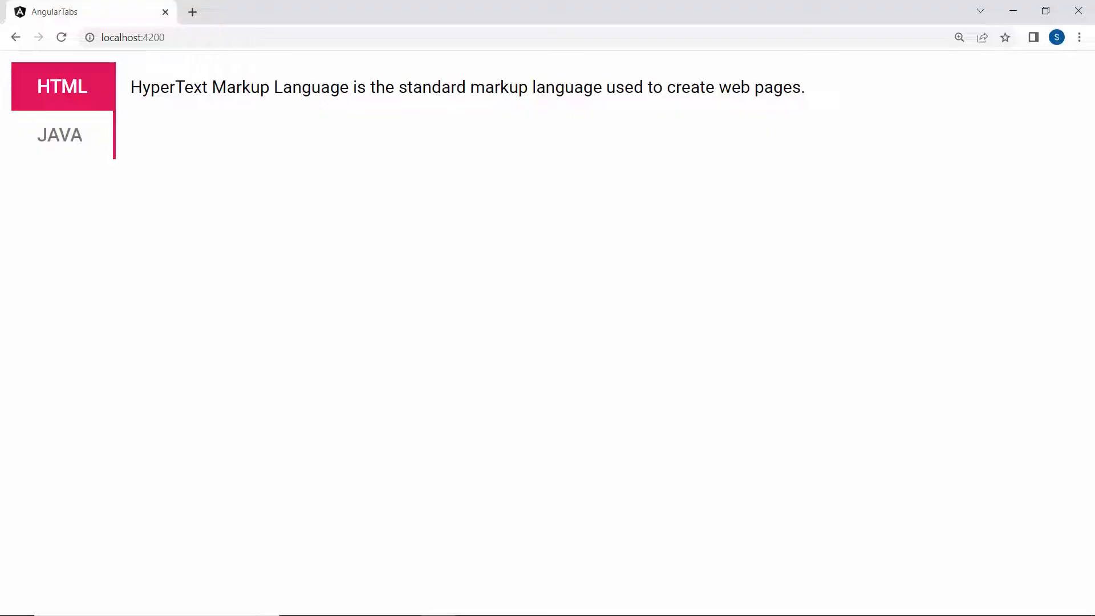
Preview the filled tabs in Chrome before switching headerPlacement to Right.
{"action": "left_click", "coordinate": [59, 135]}
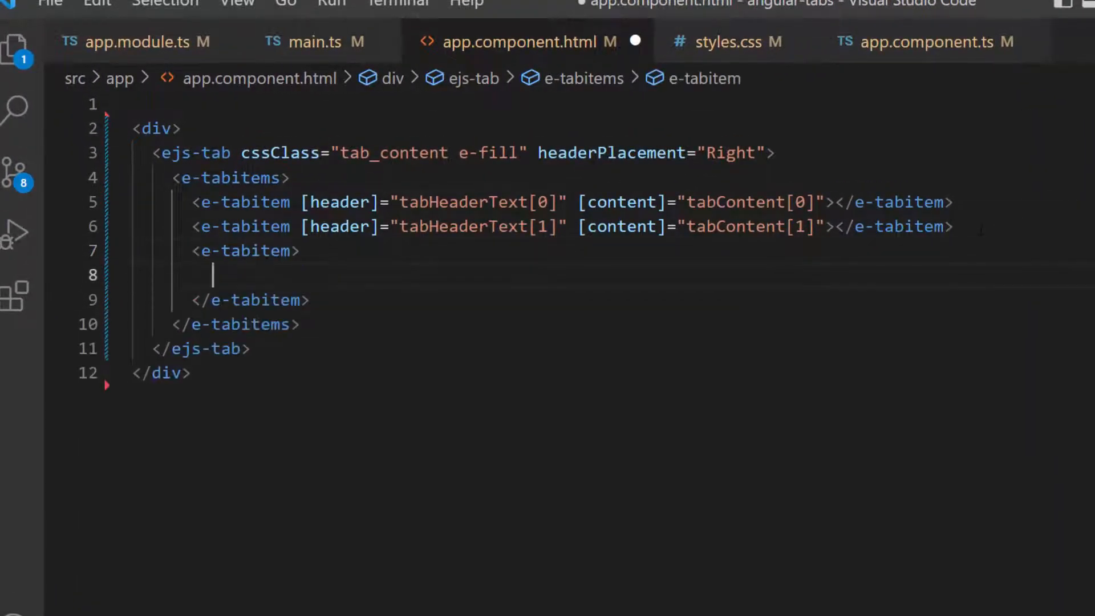
Define the third tab's header via <ng-template #headerText> with a JavaScript div.
{"action": "type", "text": "<ng-template #headerText>"}
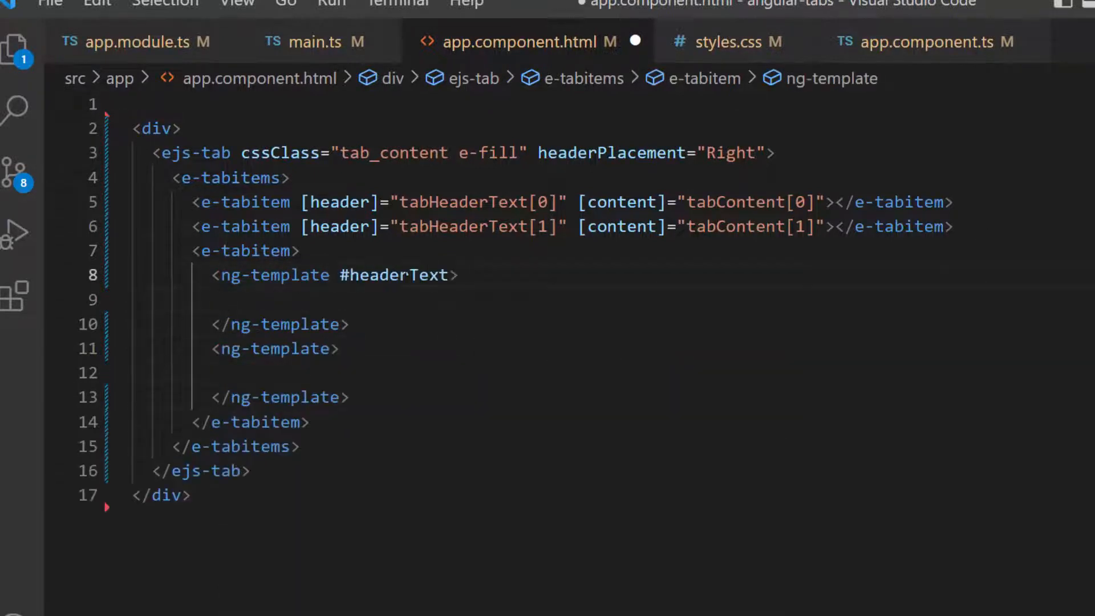
{"action": "type", "text": "<div></div>"}
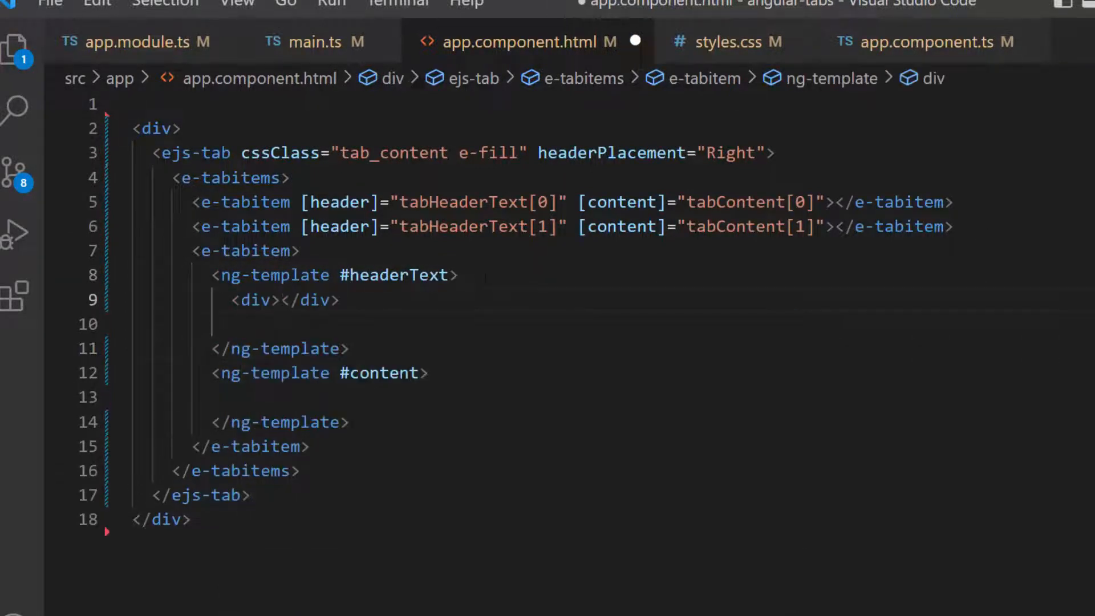
{"action": "type", "text": "JavaScript"}
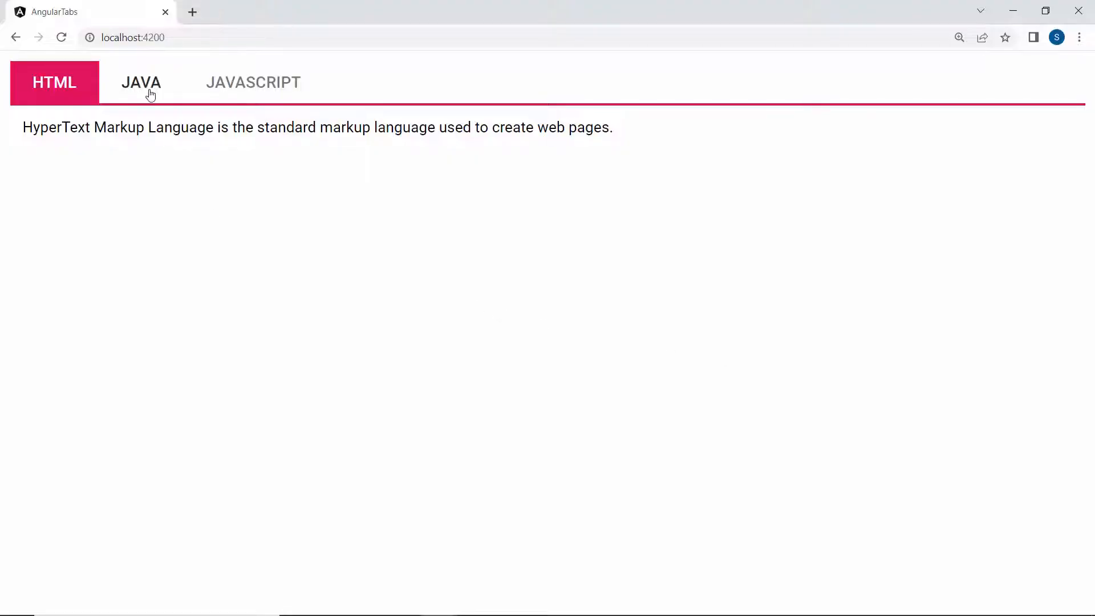
{"action": "left_click", "coordinate": [141, 83]}
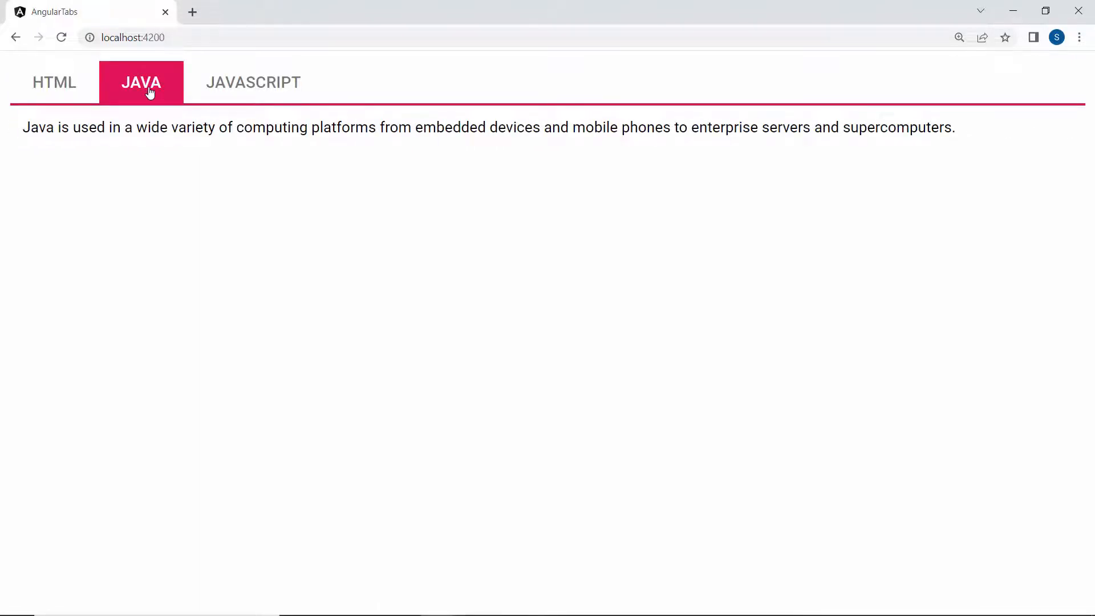
{"action": "mouse_move", "coordinate": [170, 91]}
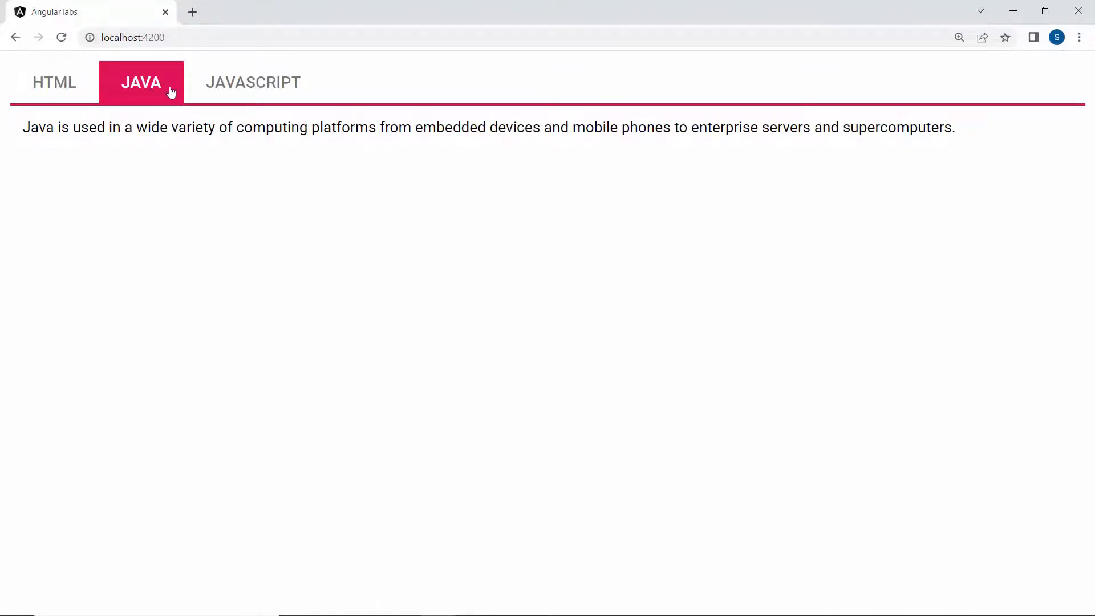
{"action": "left_click", "coordinate": [254, 82]}
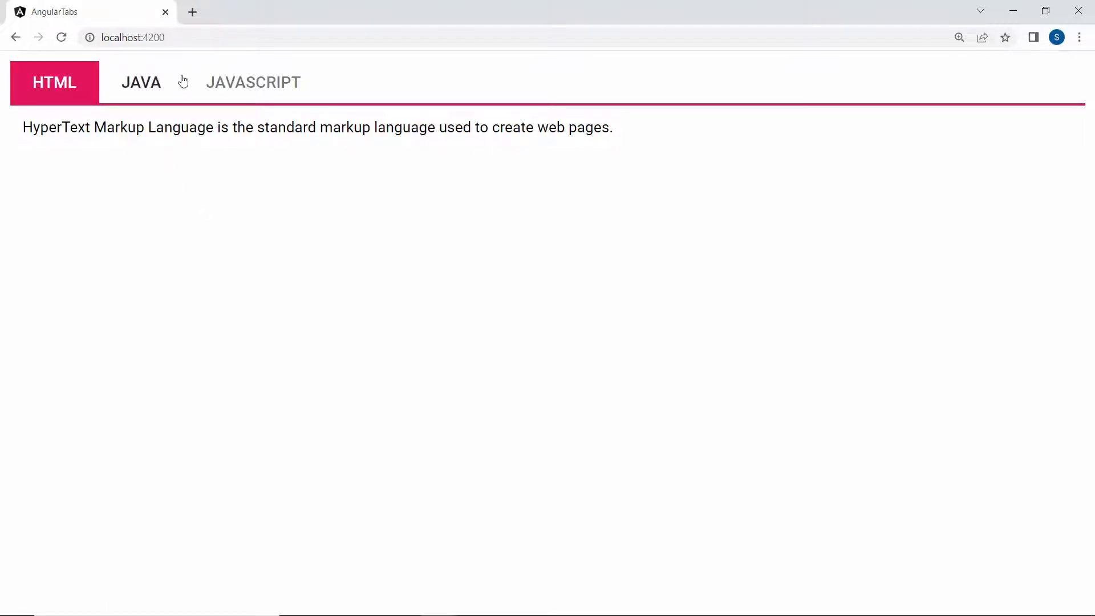
Preview the tabs in Chrome before rewriting them as e-tab-header and e-content divs.
{"action": "left_click", "coordinate": [253, 82]}
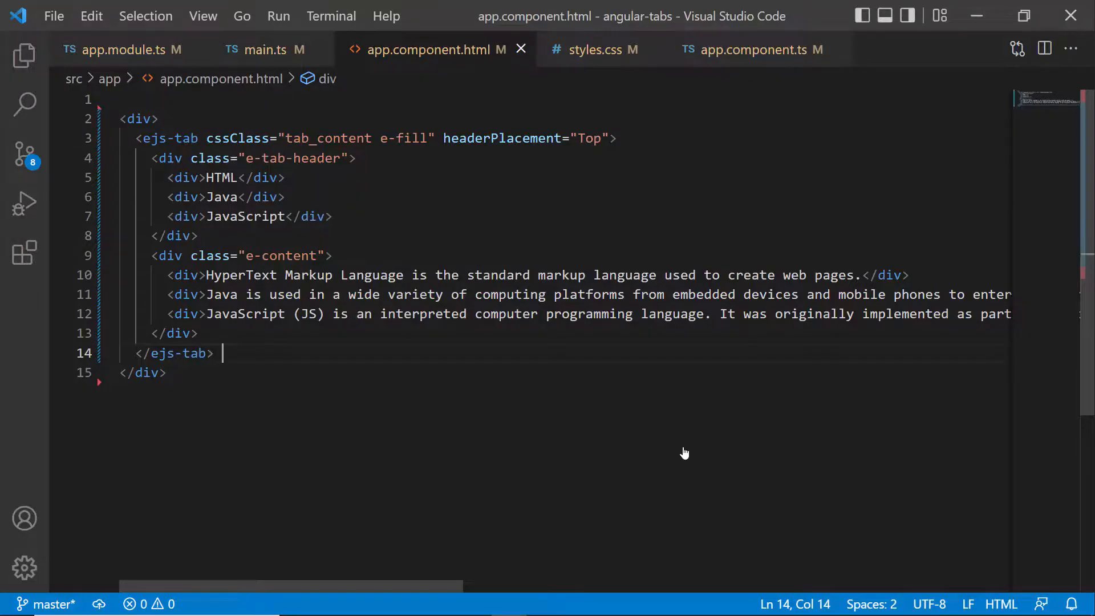
Give the ejs-tab element width="850" and save.
{"action": "type", "text": "width"}
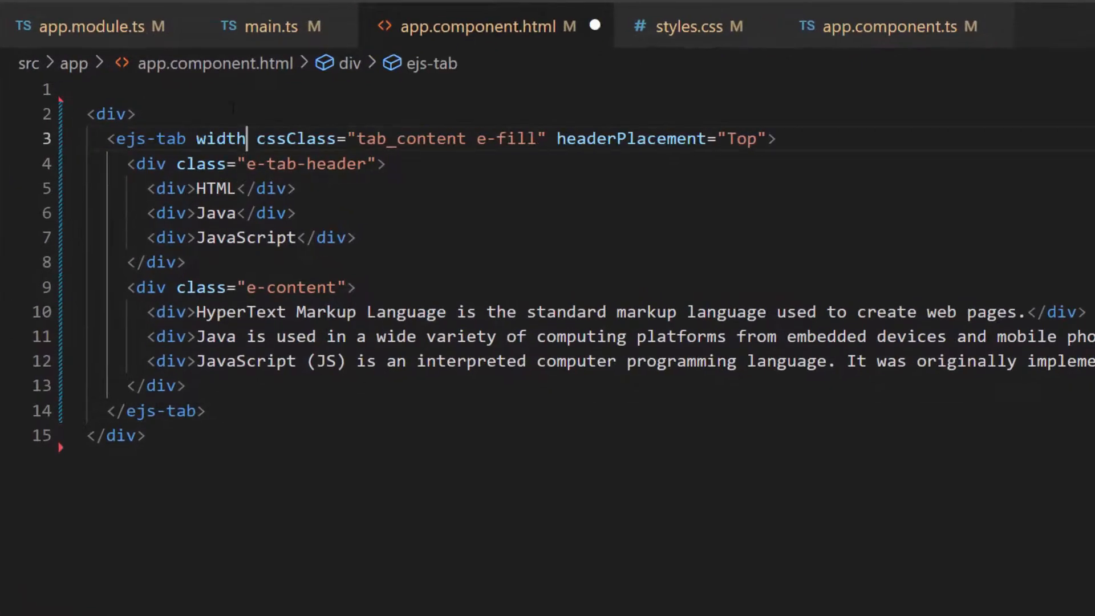
{"action": "type", "text": "=\"850\""}
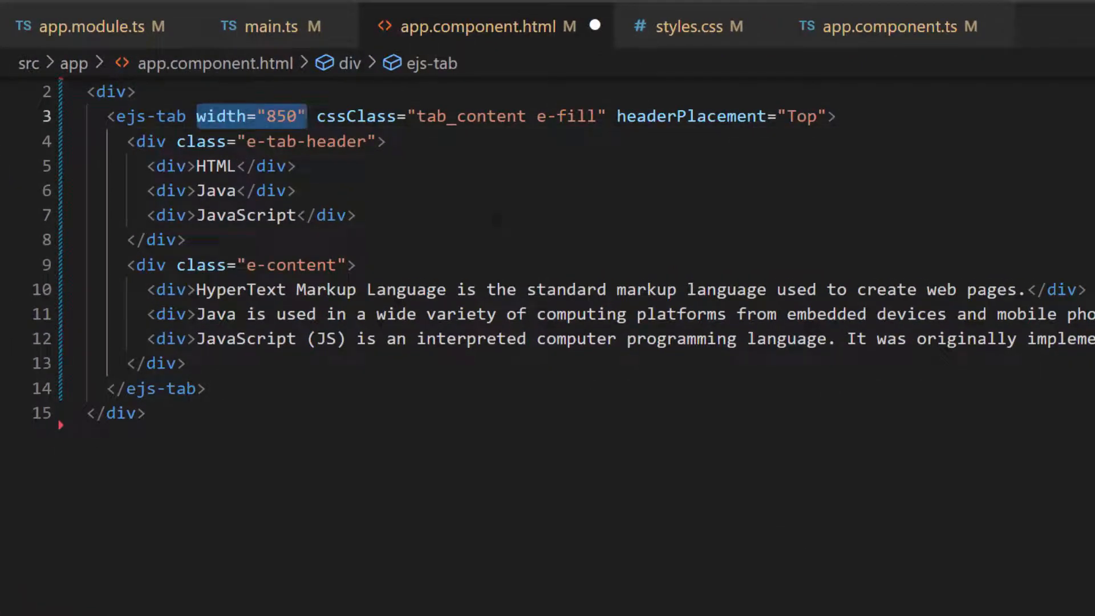
{"action": "key", "text": "Enter"}
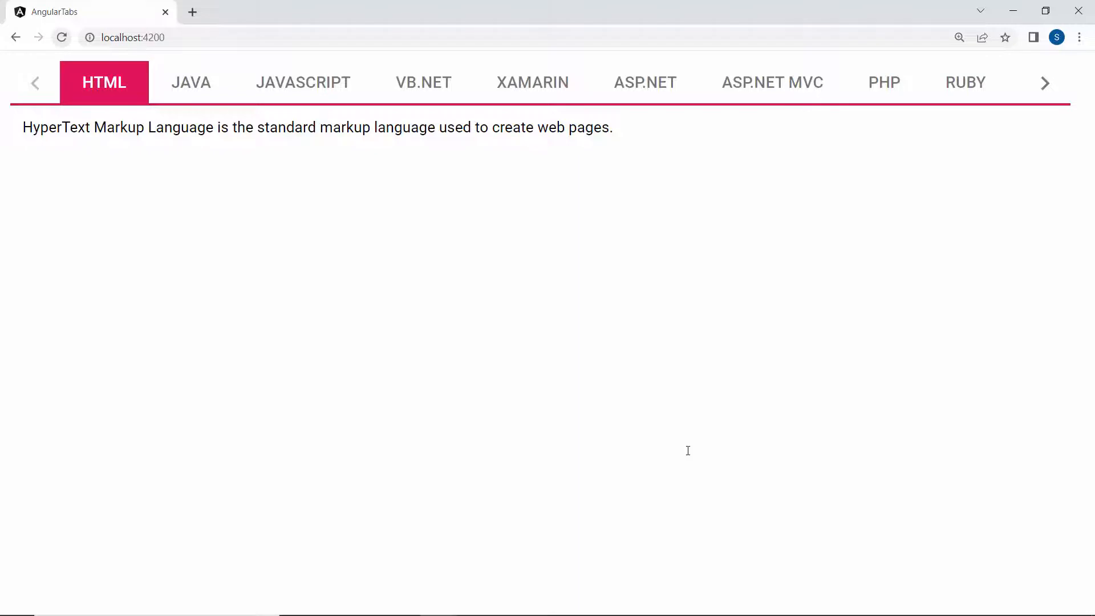
Scroll the overflowing tab header with its arrows to reveal tabs through SQL.
{"action": "left_click", "coordinate": [1045, 82]}
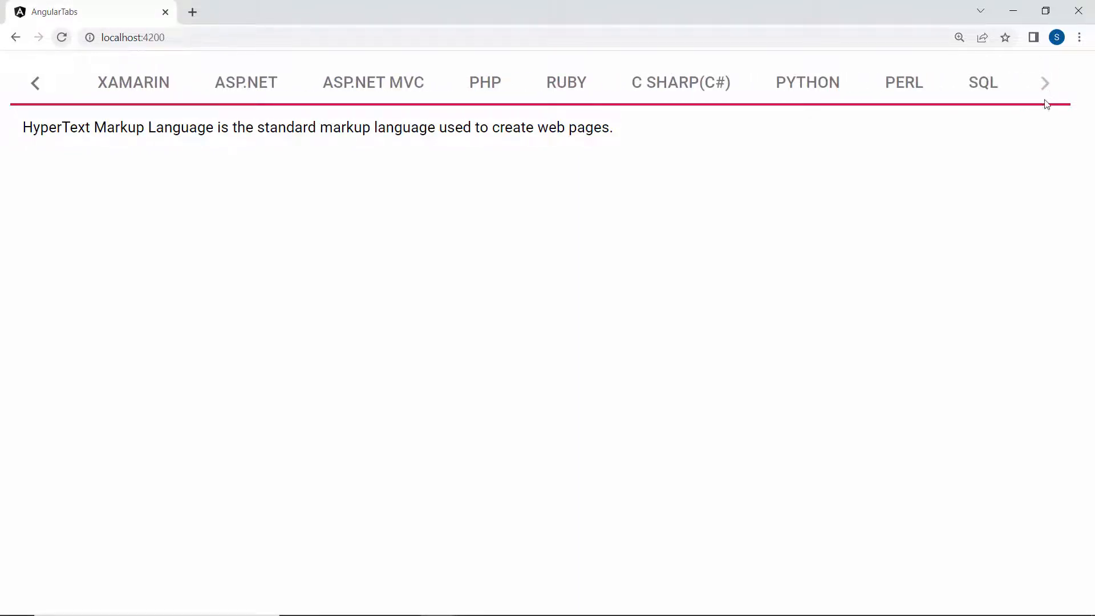
{"action": "left_click", "coordinate": [35, 82]}
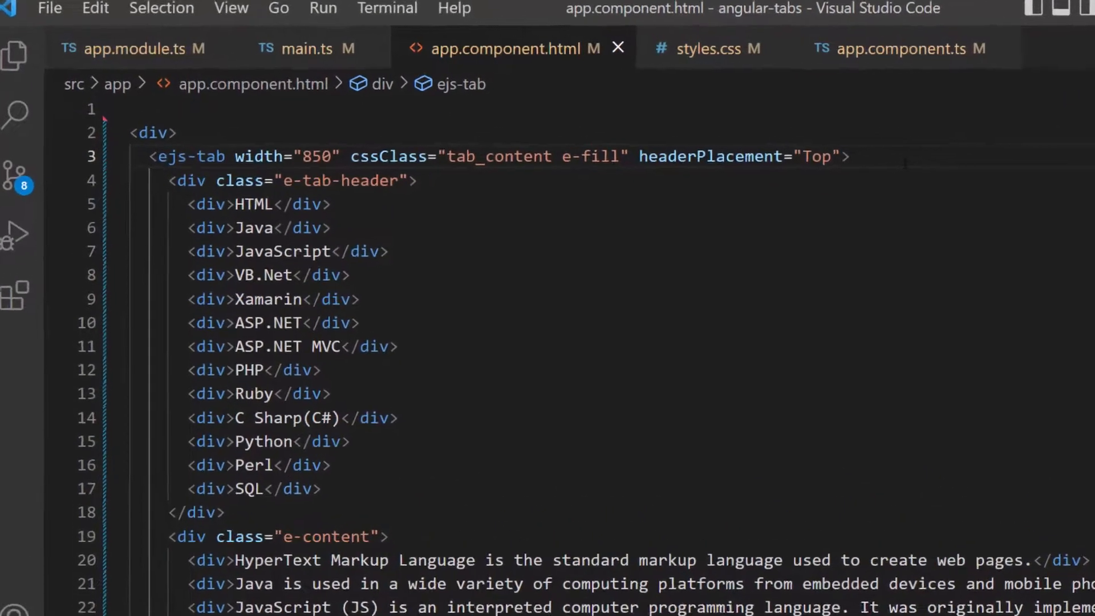
Add overflowMode="Popup" to the ejs-tab element.
{"action": "type", "text": "overflowMode=\"\">"}
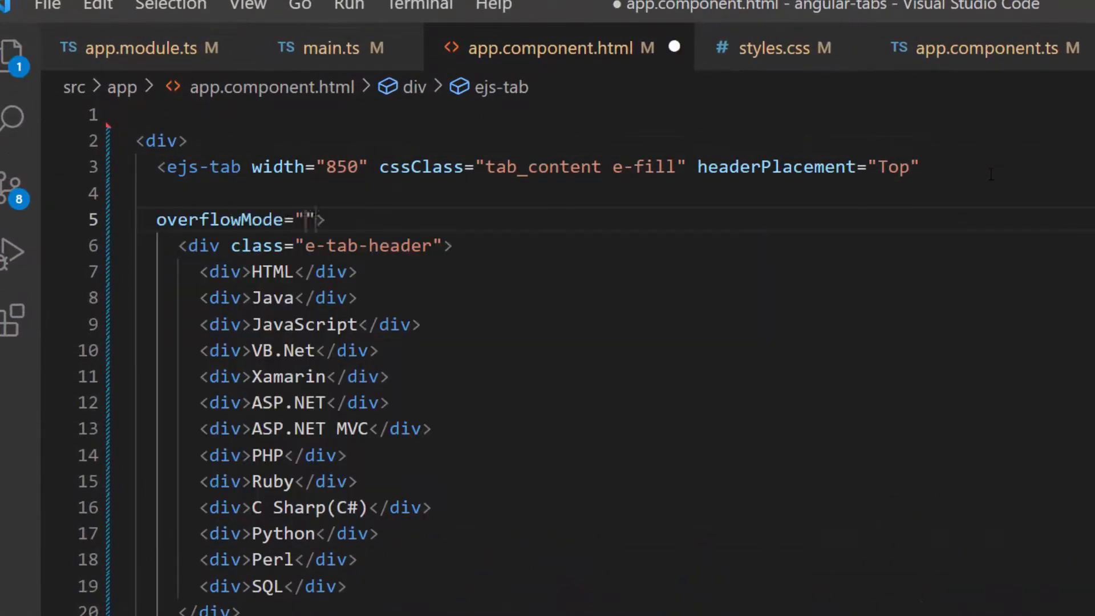
{"action": "type", "text": "Popup"}
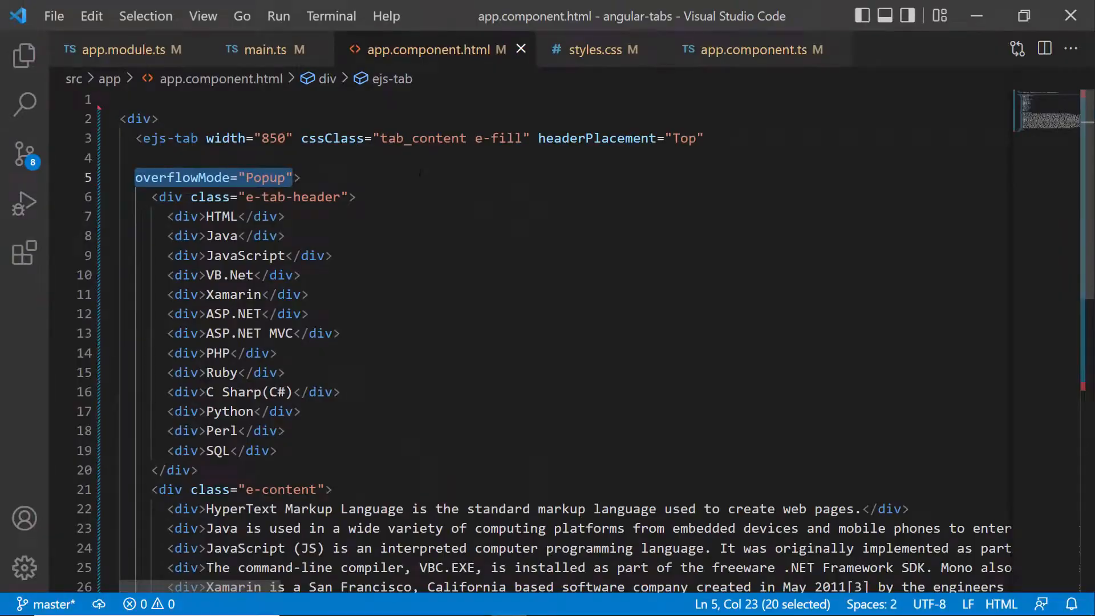